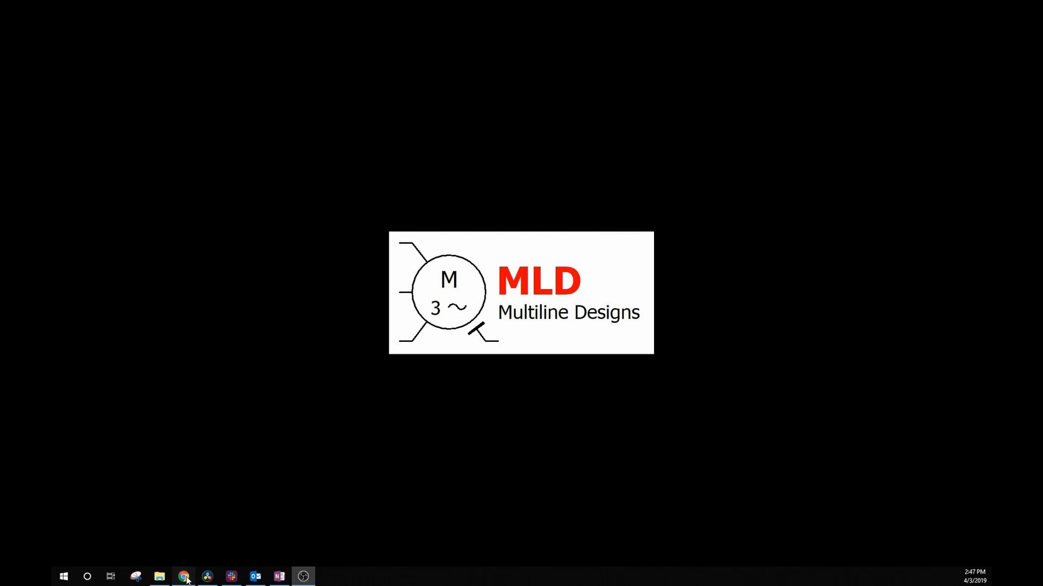
Launch Chrome and load eplanusa.com from the EPLAN address-bar suggestion
click(183, 576)
text(eplanus)
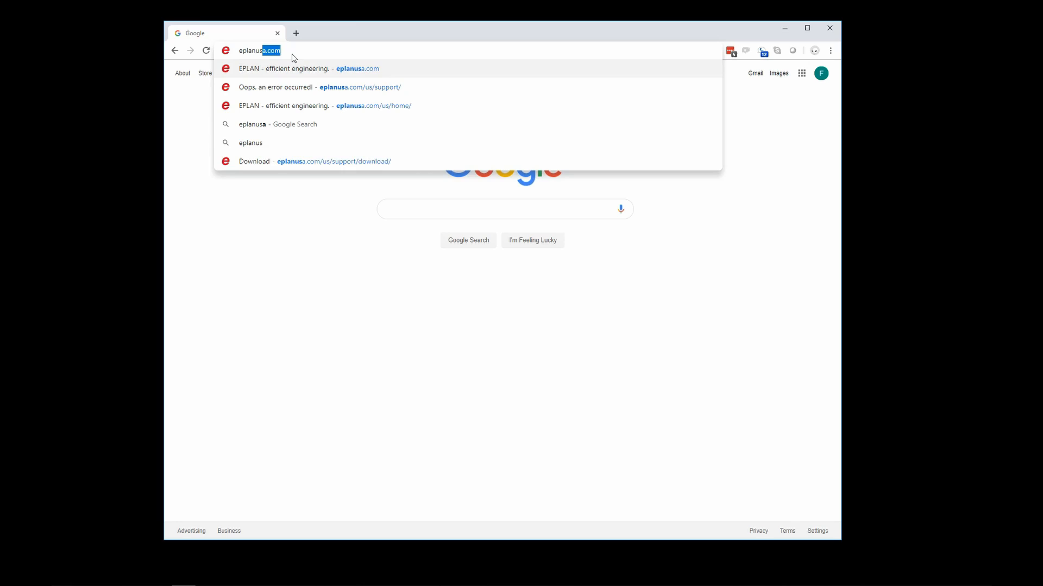
click(325, 106)
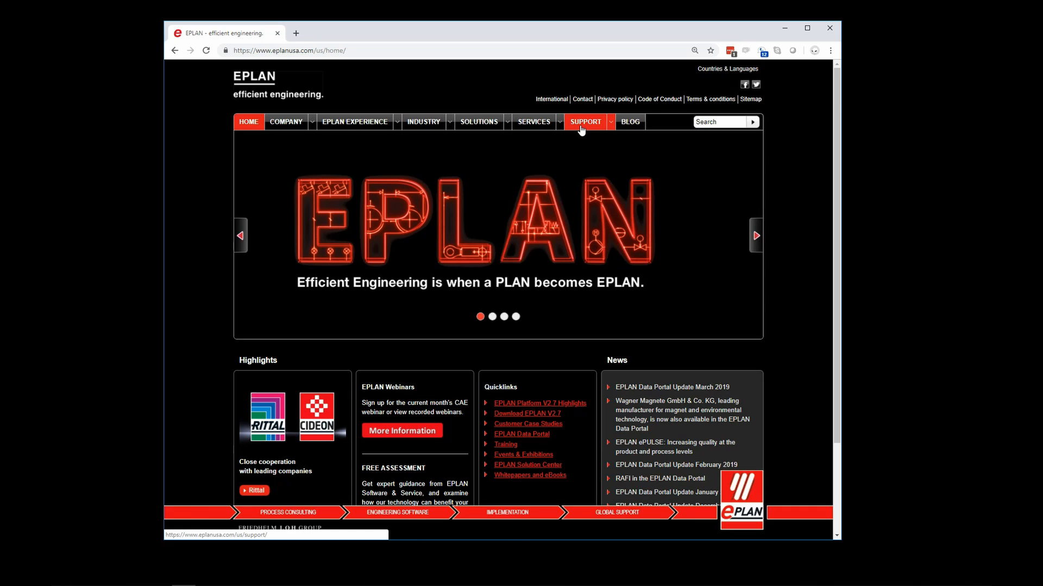
Go to Support > Download and log in with the dongle number and customer id
click(584, 121)
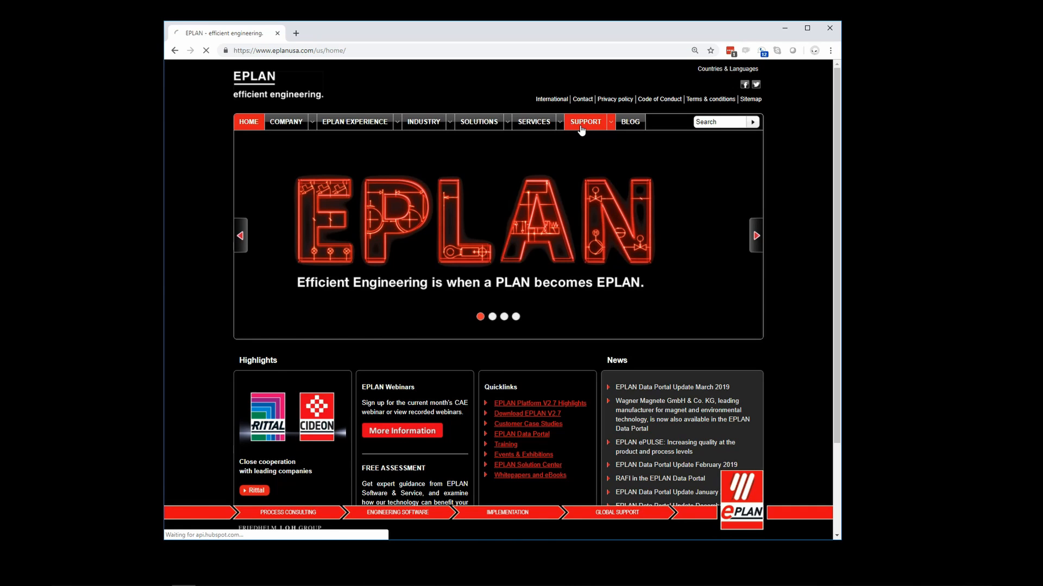
click(585, 122)
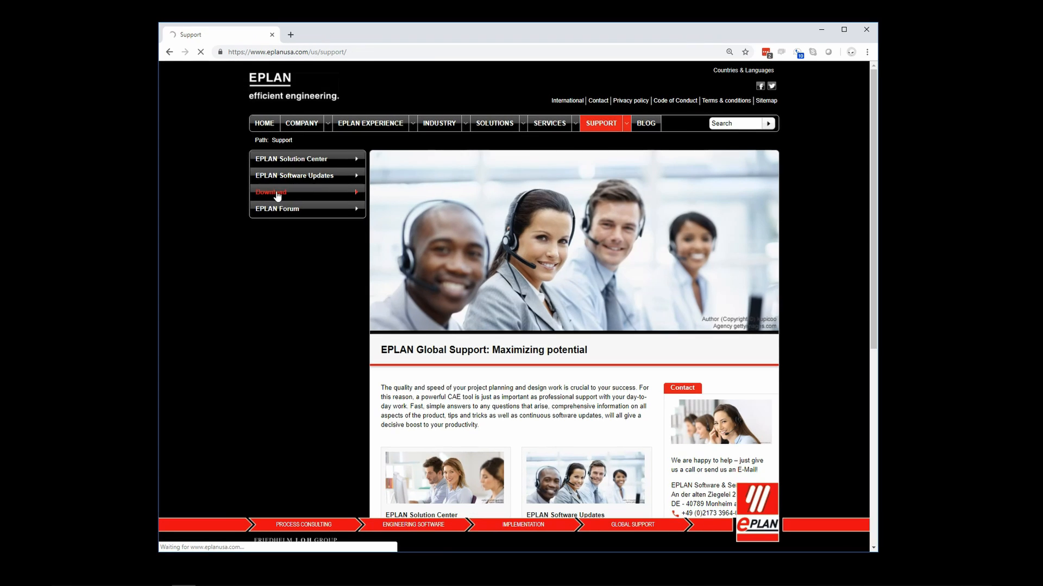
click(277, 192)
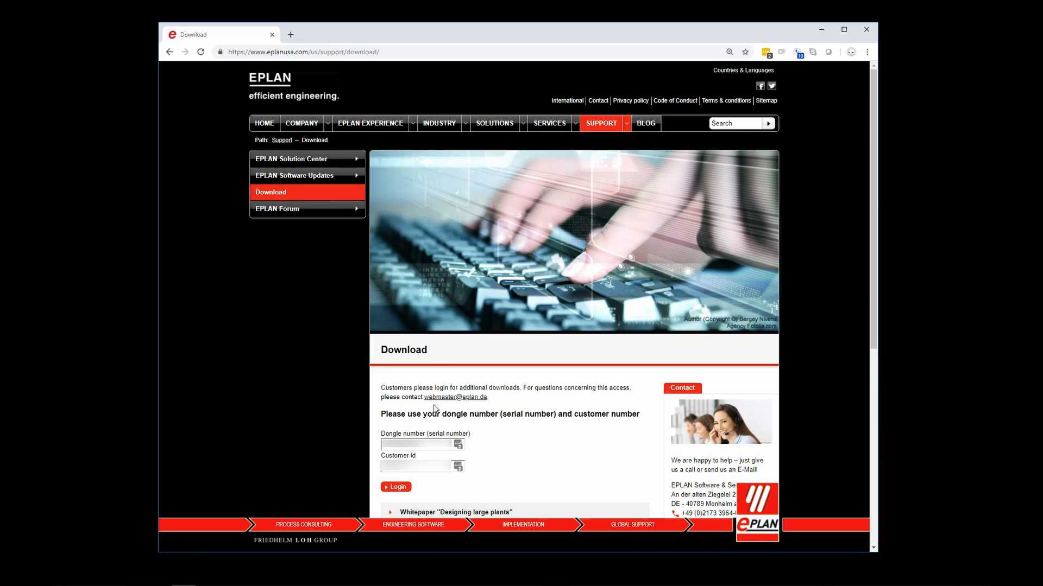
scroll(down, 3)
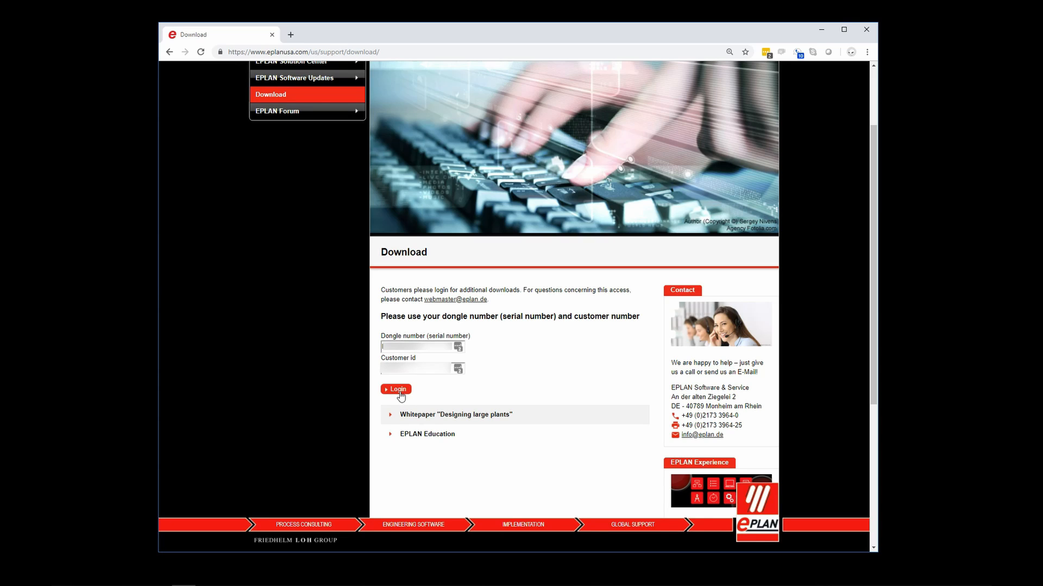
click(395, 389)
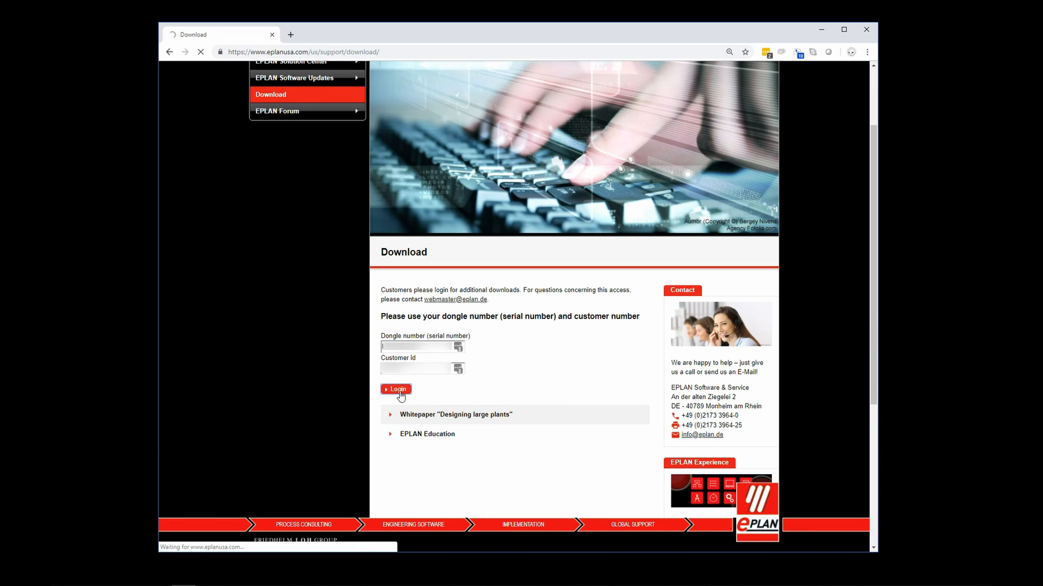
click(395, 389)
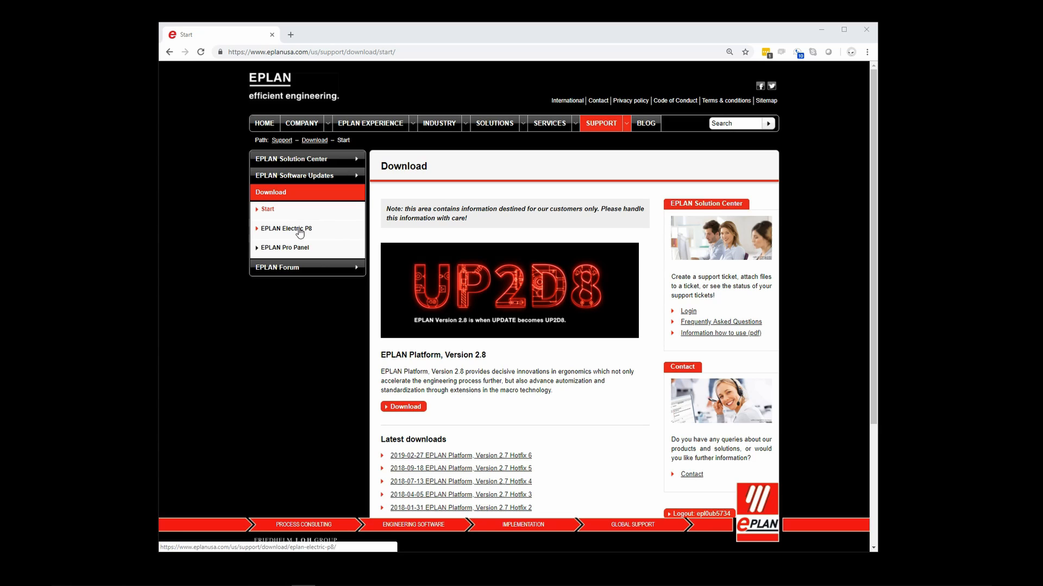
Navigate EPLAN Electric P8 > Releases > EPLAN Electric P8, Version 2.8 in the left menu
click(286, 229)
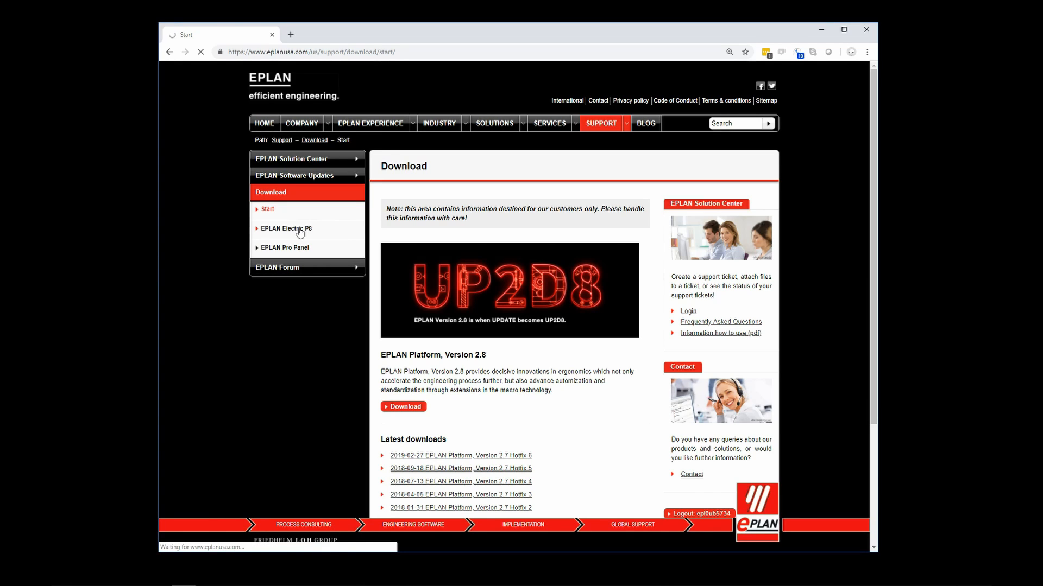
click(286, 229)
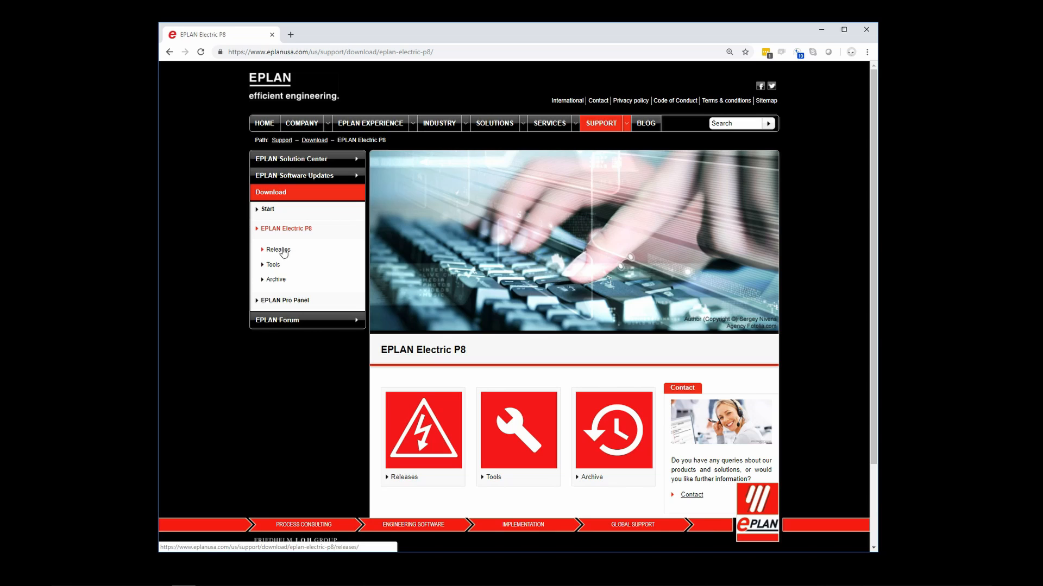
click(278, 249)
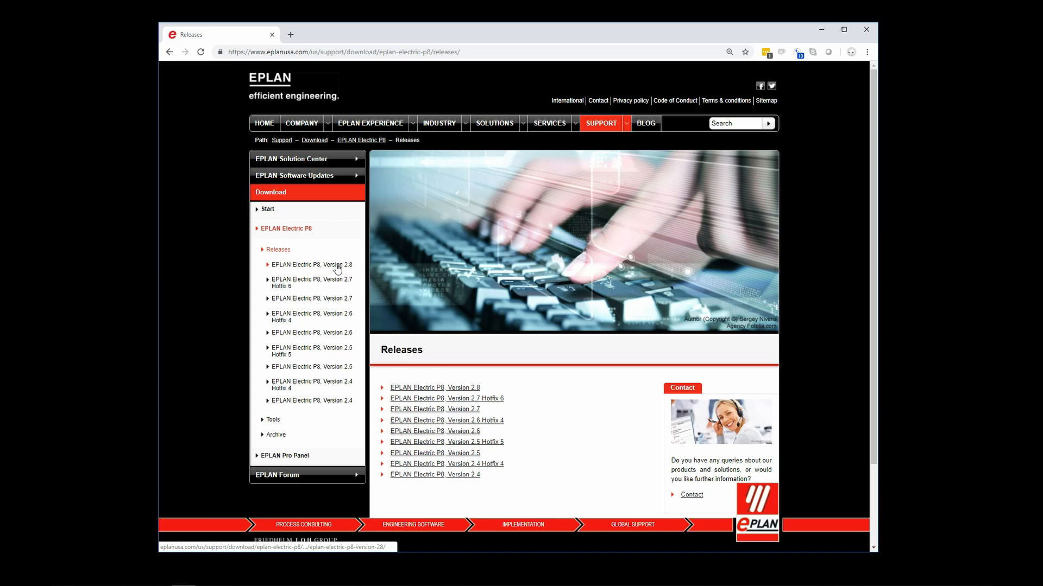
click(311, 265)
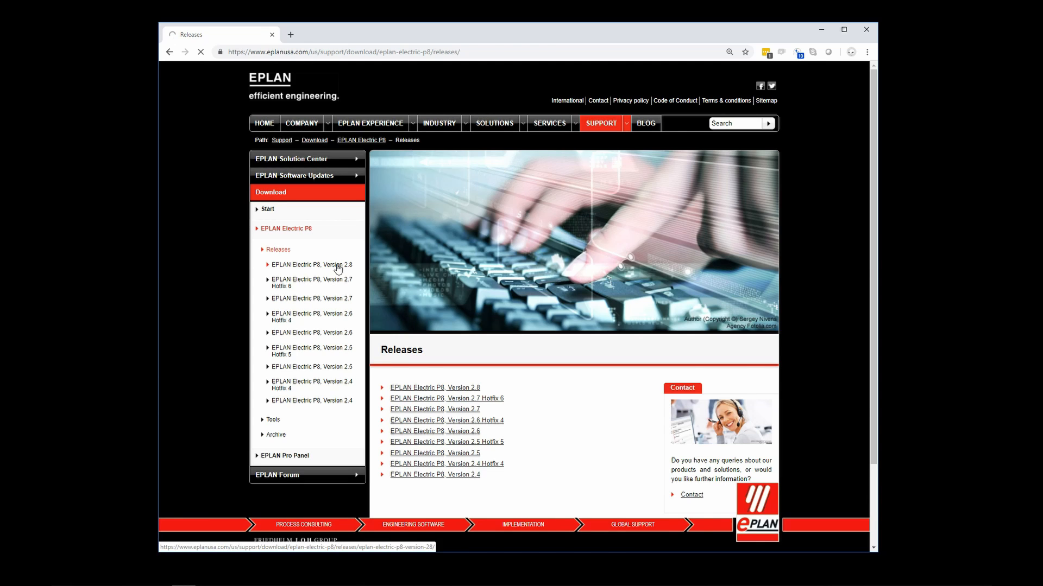
click(311, 264)
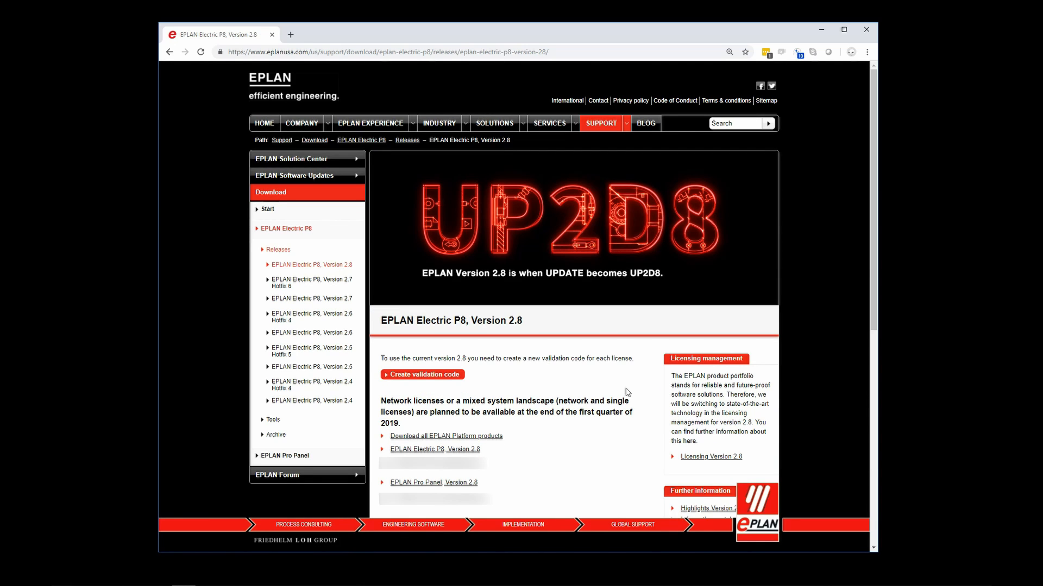
scroll(down, 3)
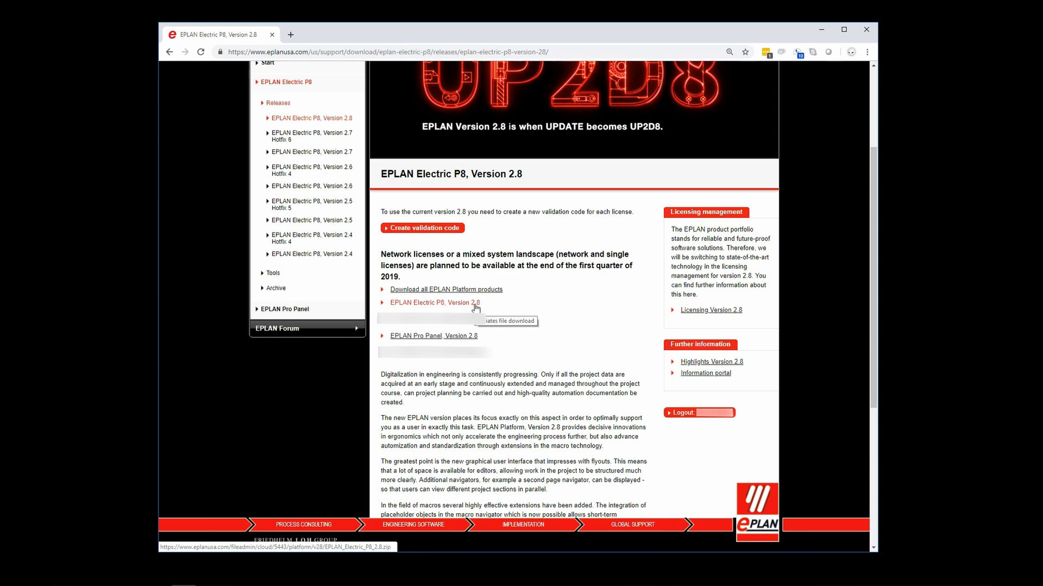
click(432, 302)
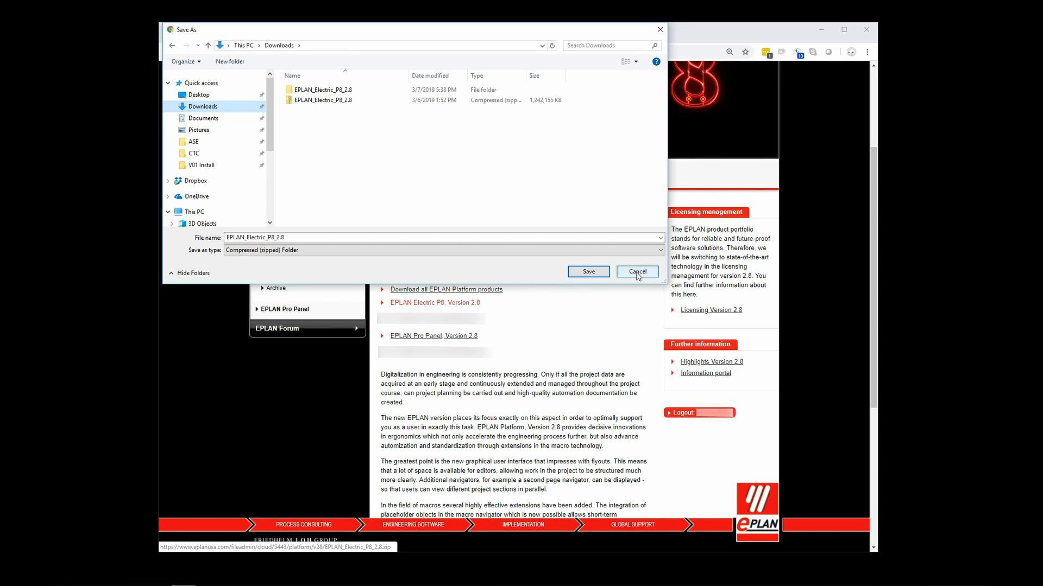
click(637, 272)
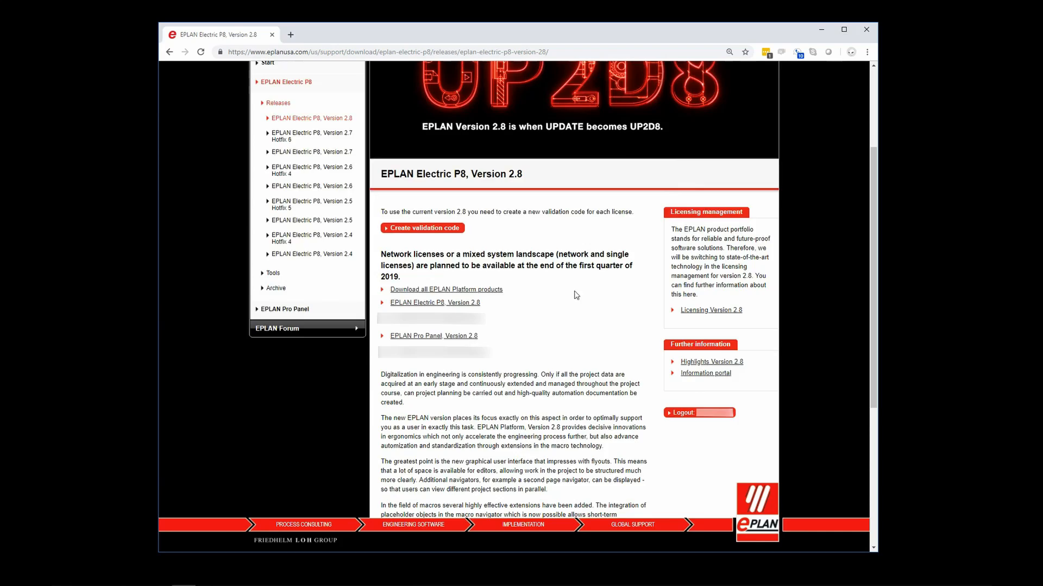
scroll(up, 3)
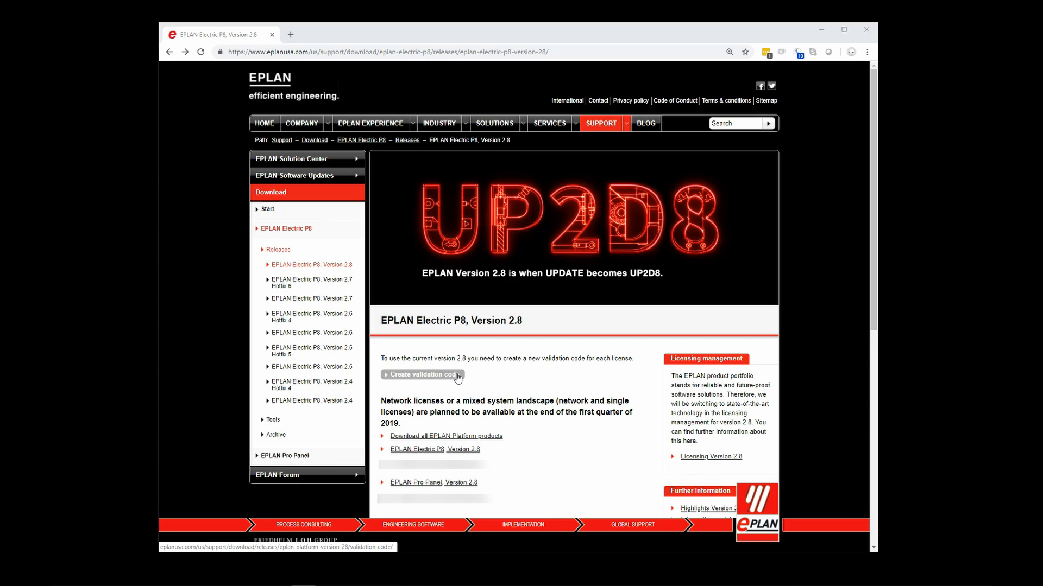
Use Create validation code on the Version 2.8 page to reach the Platform 2.8 form
click(423, 375)
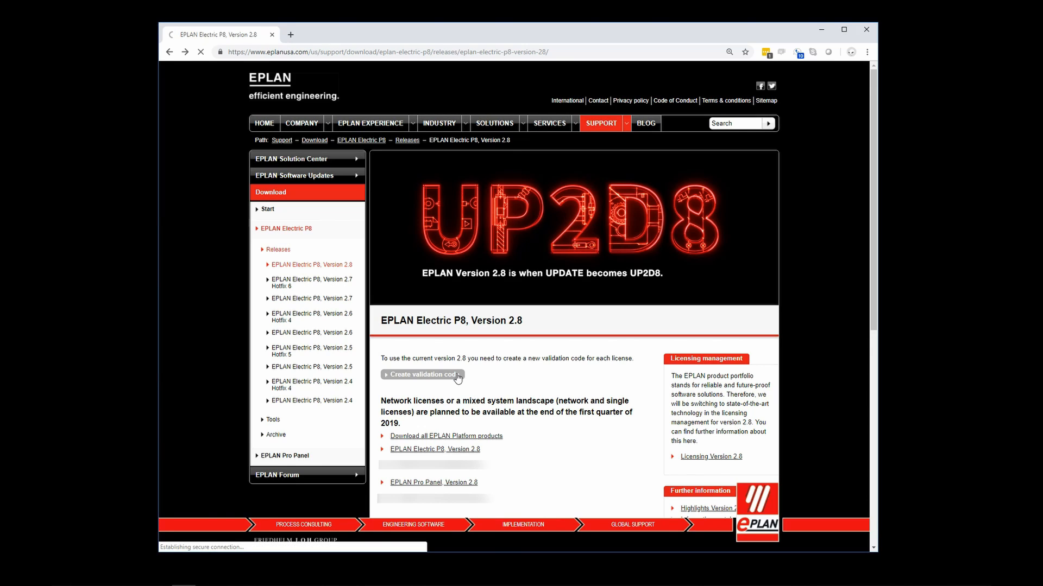
click(423, 374)
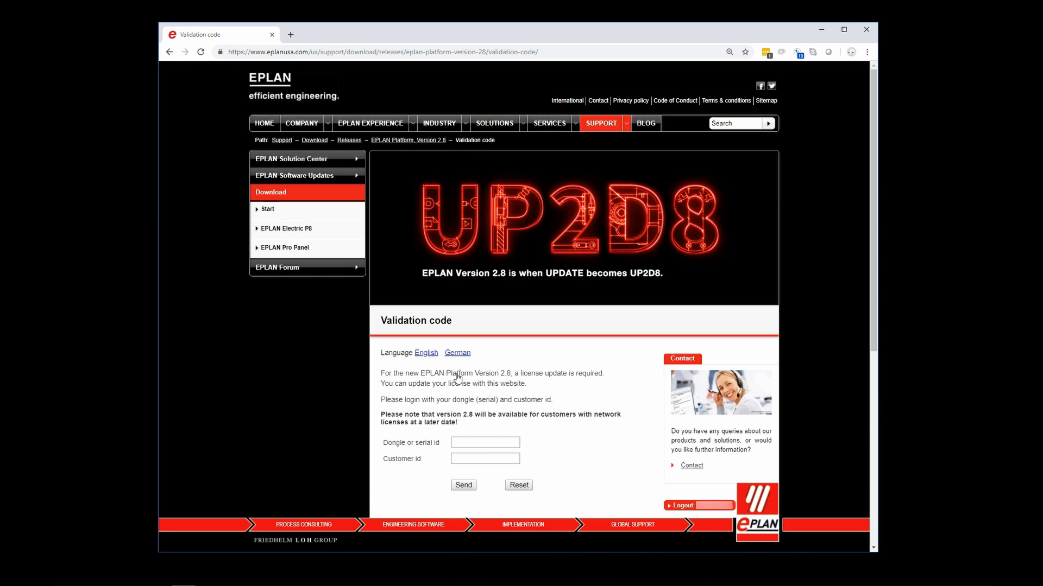
mouse_move(466, 372)
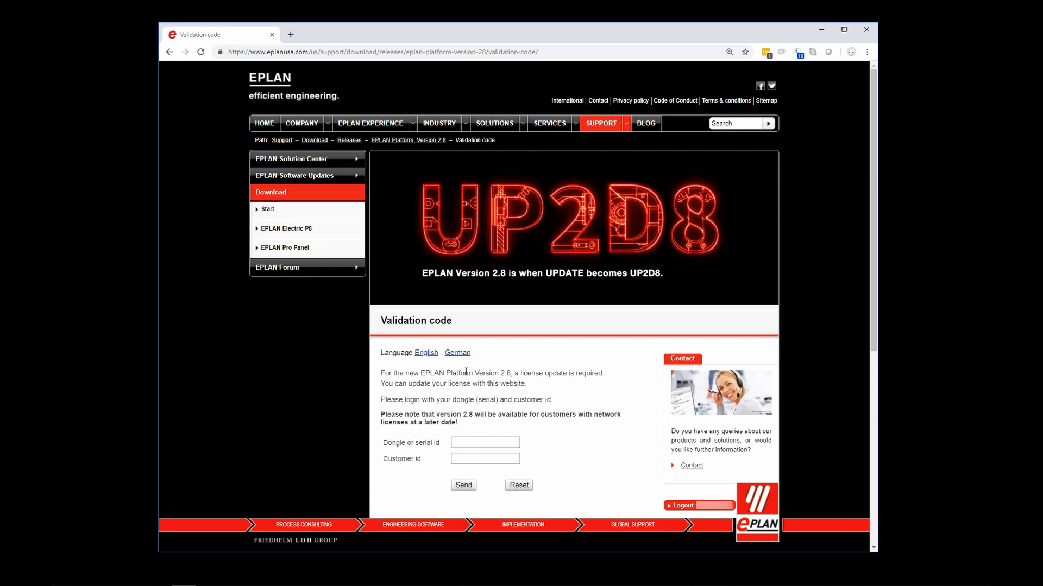
mouse_move(474, 365)
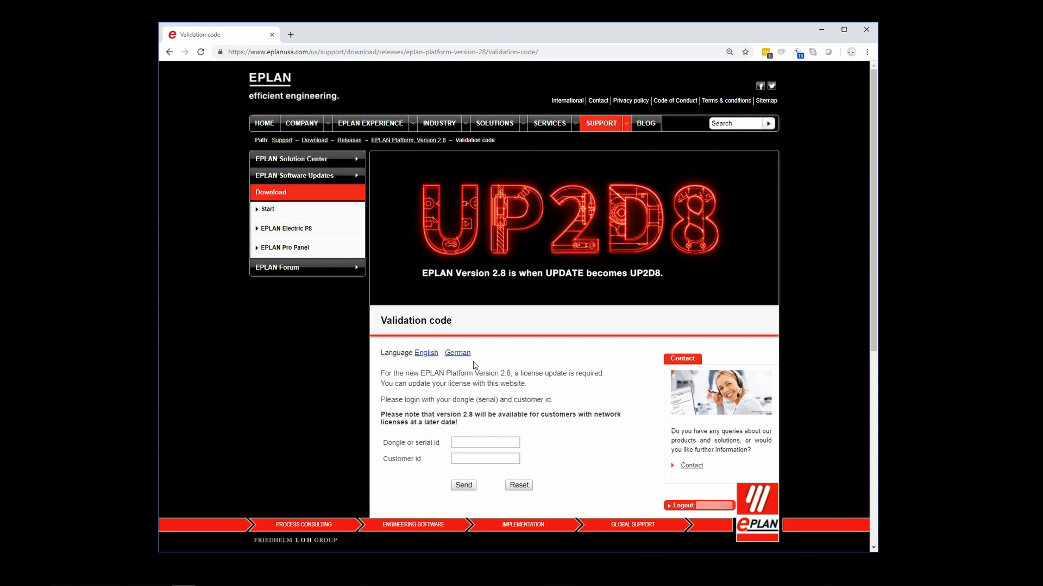
mouse_move(498, 369)
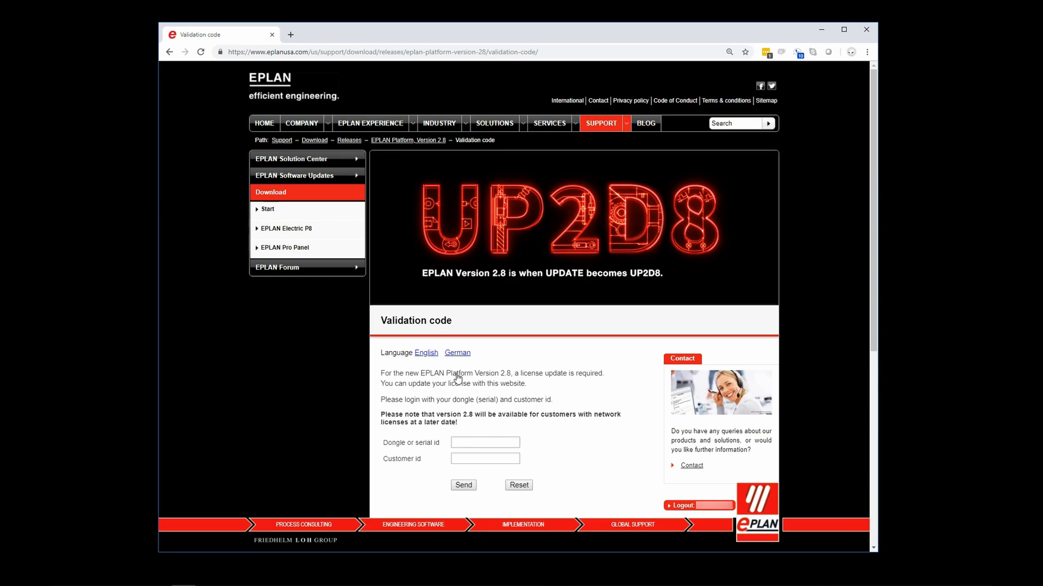
mouse_move(468, 372)
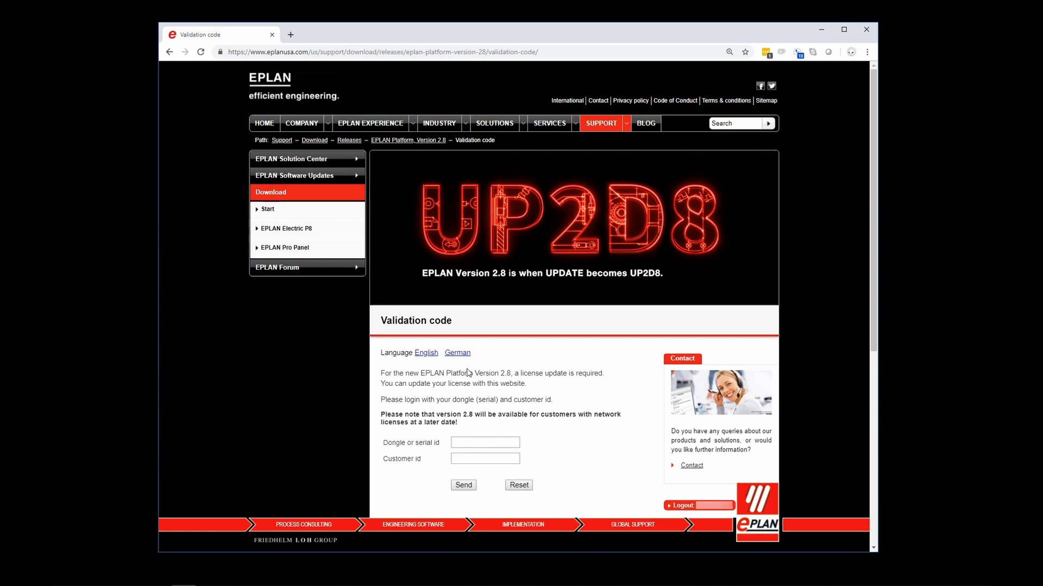
mouse_move(433, 363)
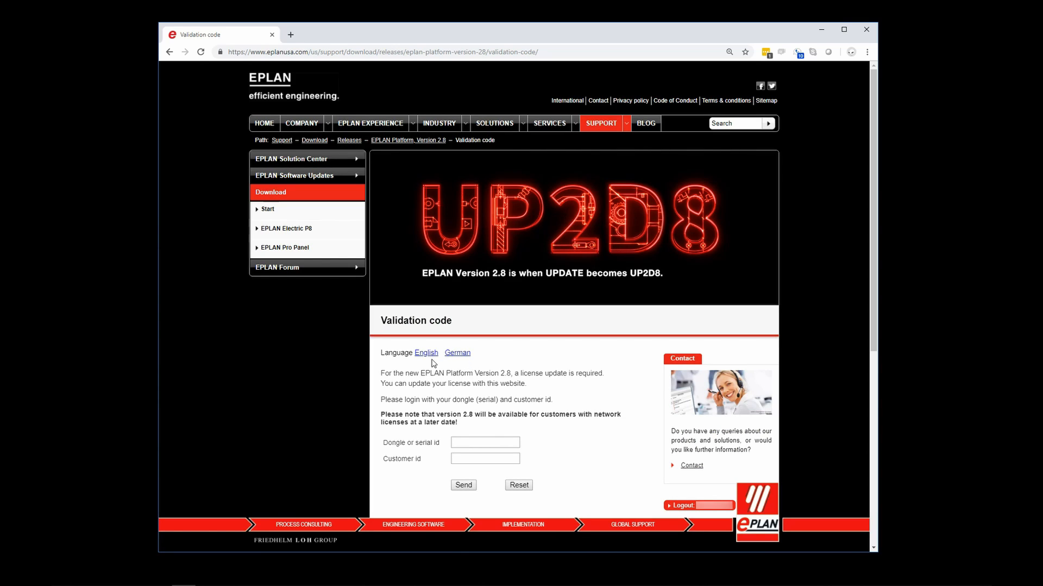
mouse_move(499, 369)
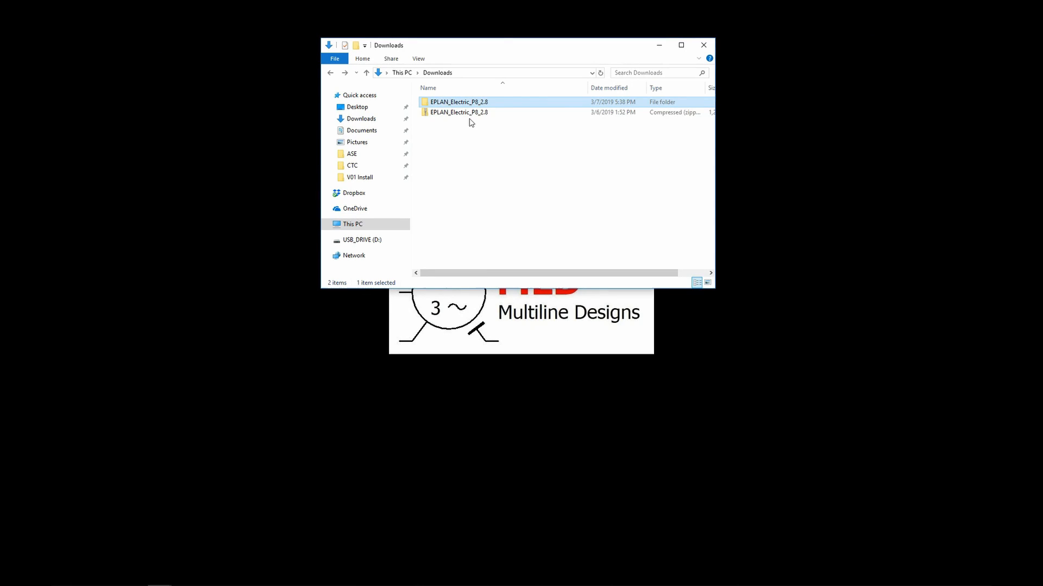
Open EPLAN_Electric_P8_2.8, then its Electric P8 2.8.3.12535 folder, and right-click setup
click(459, 112)
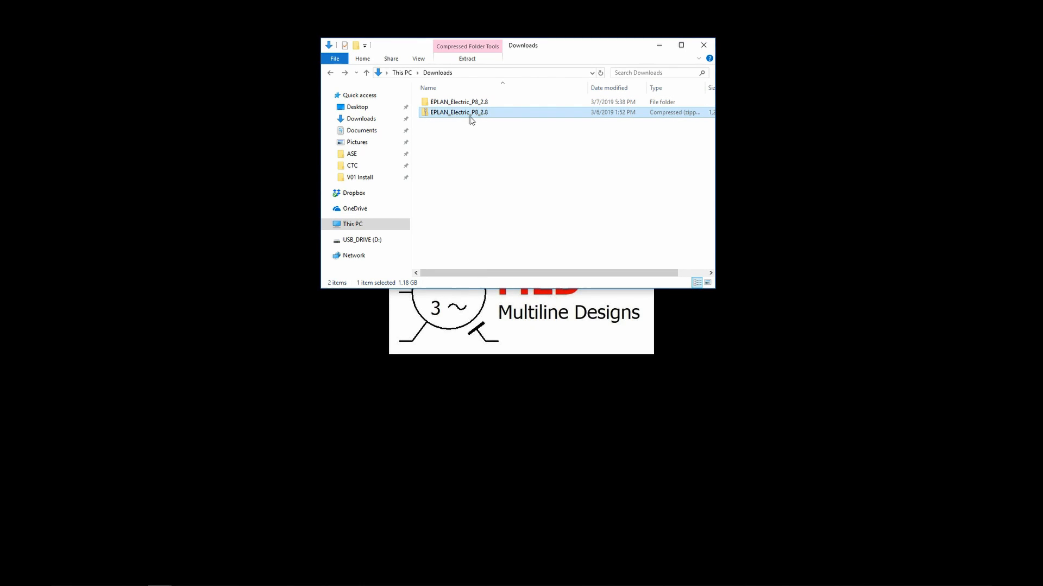
right_click(471, 113)
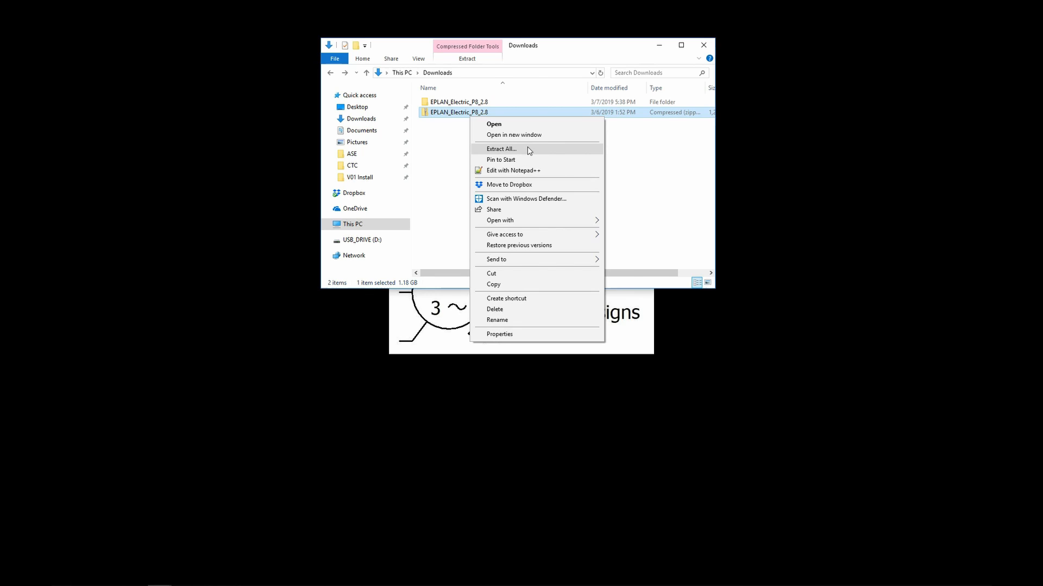
mouse_move(457, 107)
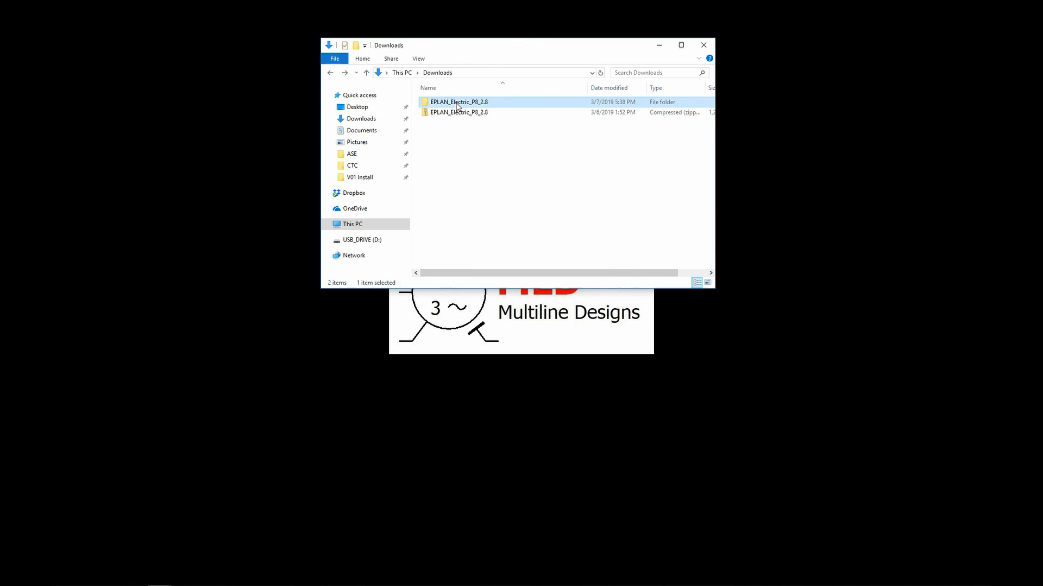
double_click(458, 102)
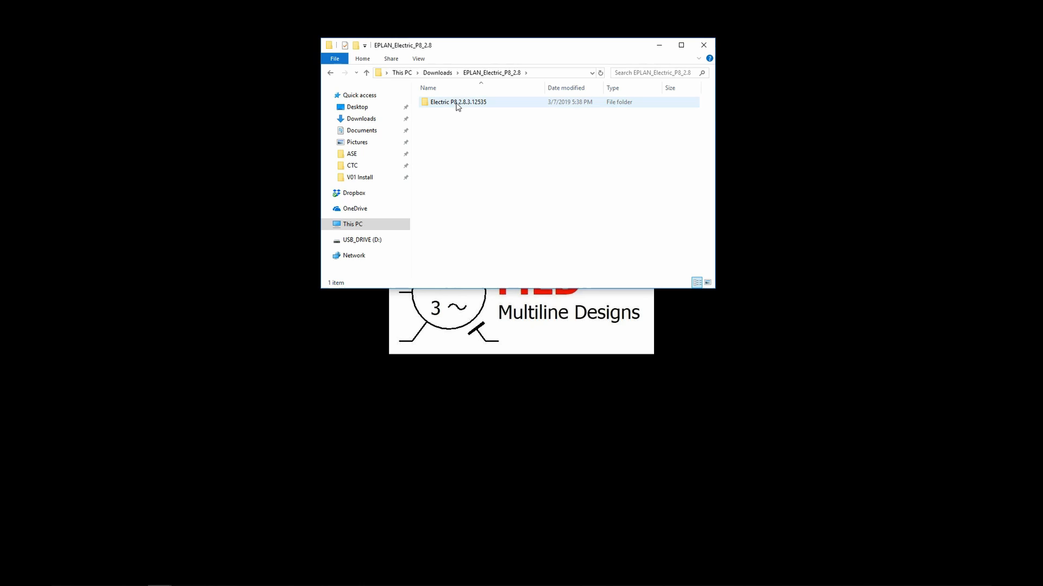
double_click(457, 102)
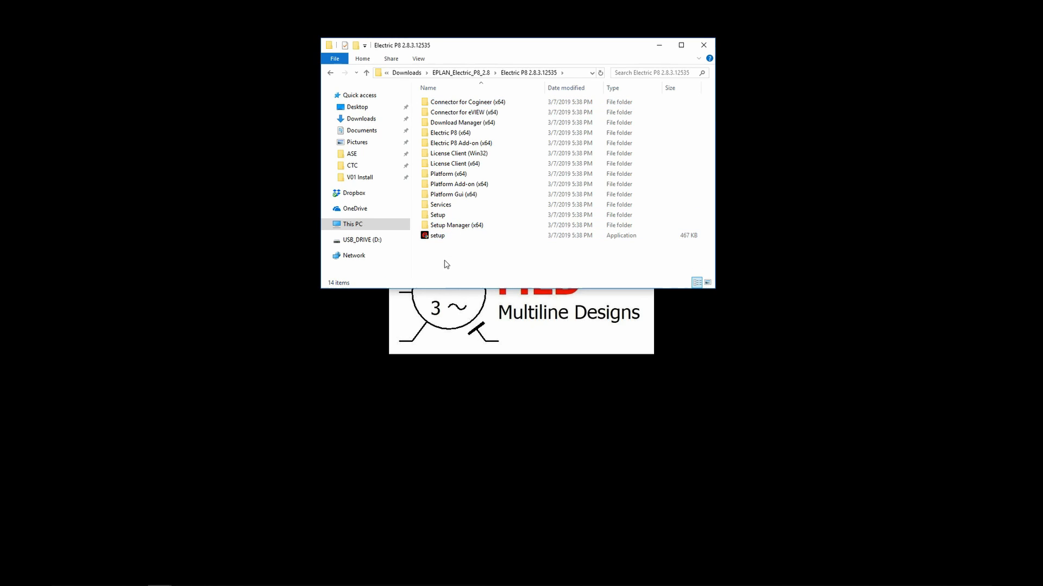
mouse_move(452, 236)
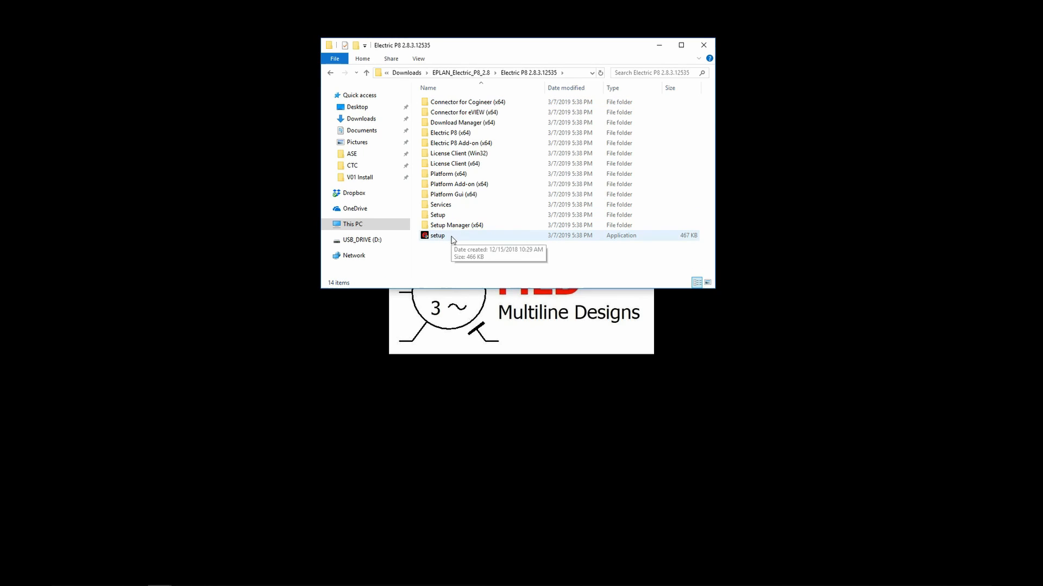
right_click(449, 238)
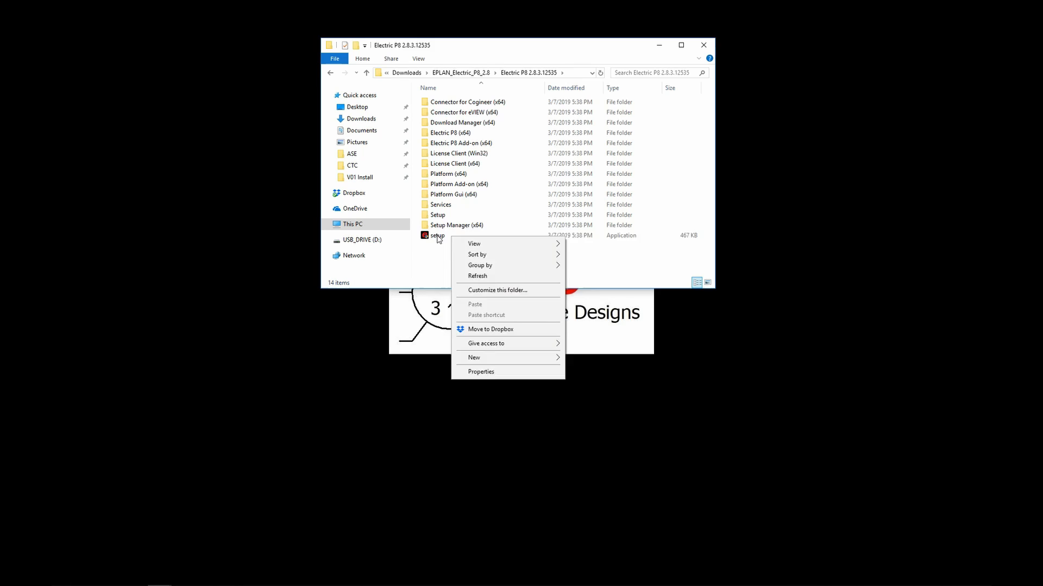
right_click(434, 235)
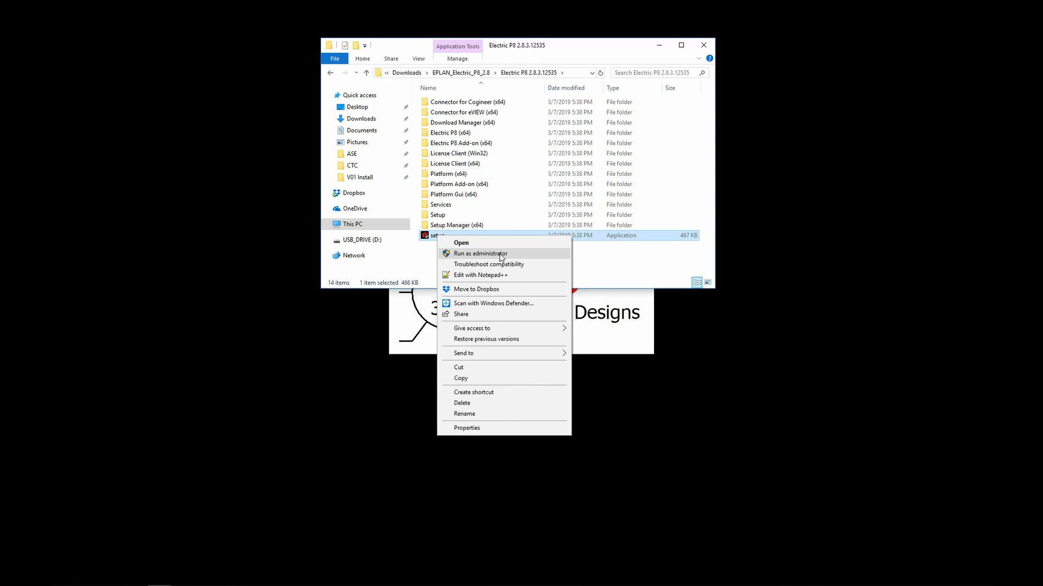
Run setup as administrator to launch the EPLAN Setup Manager
click(480, 254)
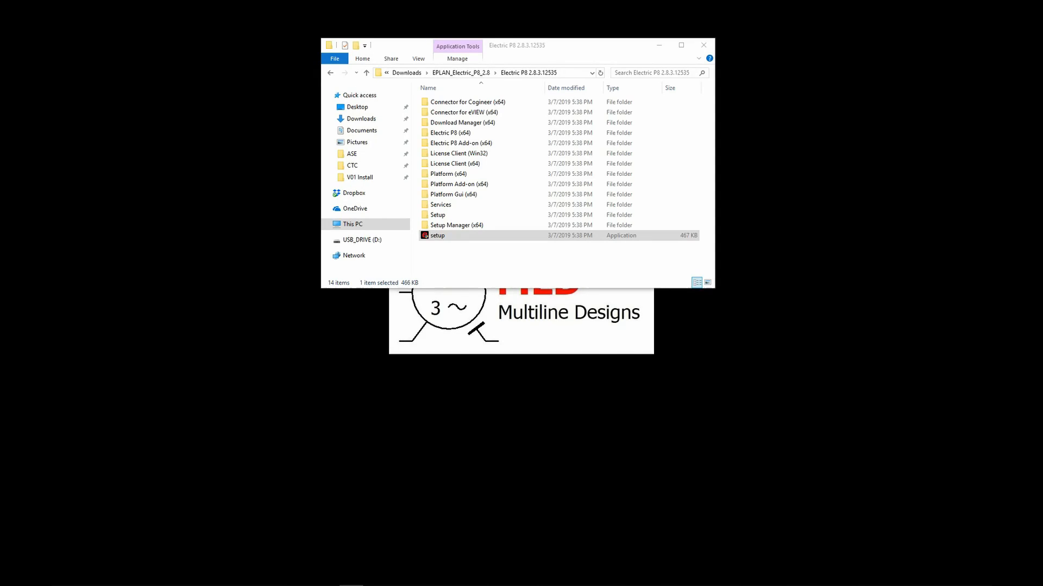
double_click(437, 235)
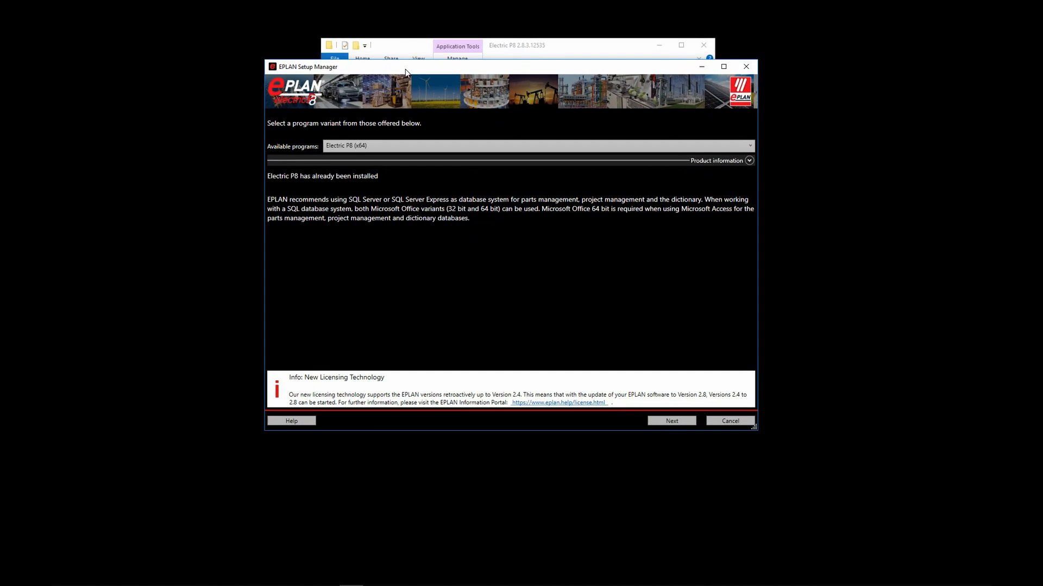
mouse_move(375, 129)
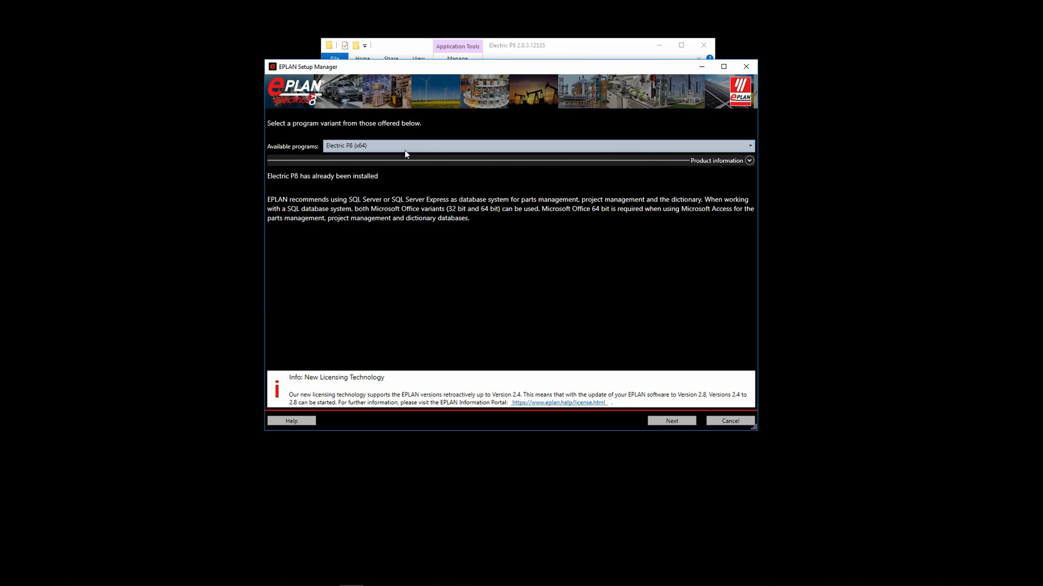
mouse_move(390, 180)
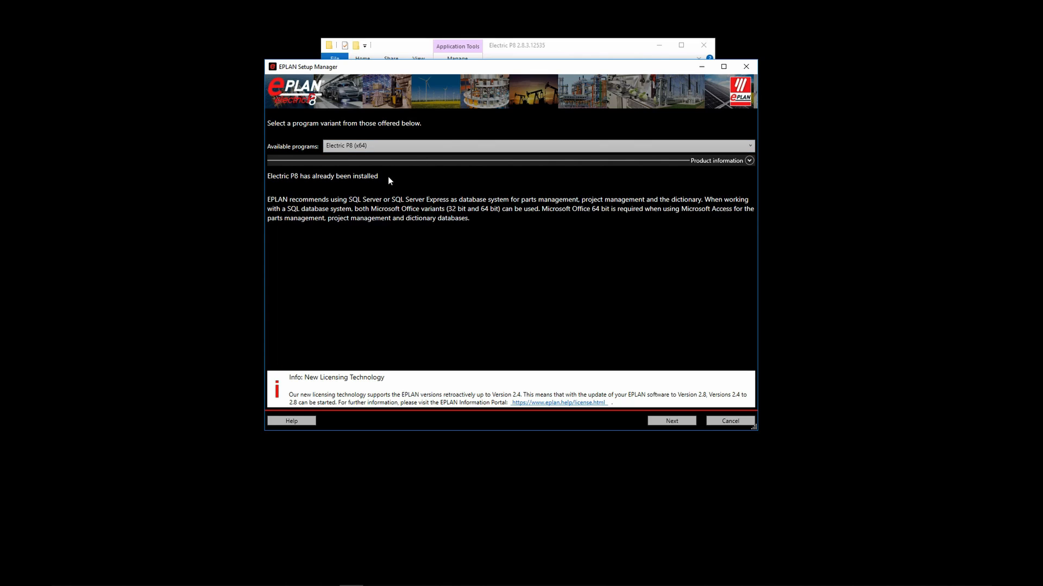
mouse_move(489, 225)
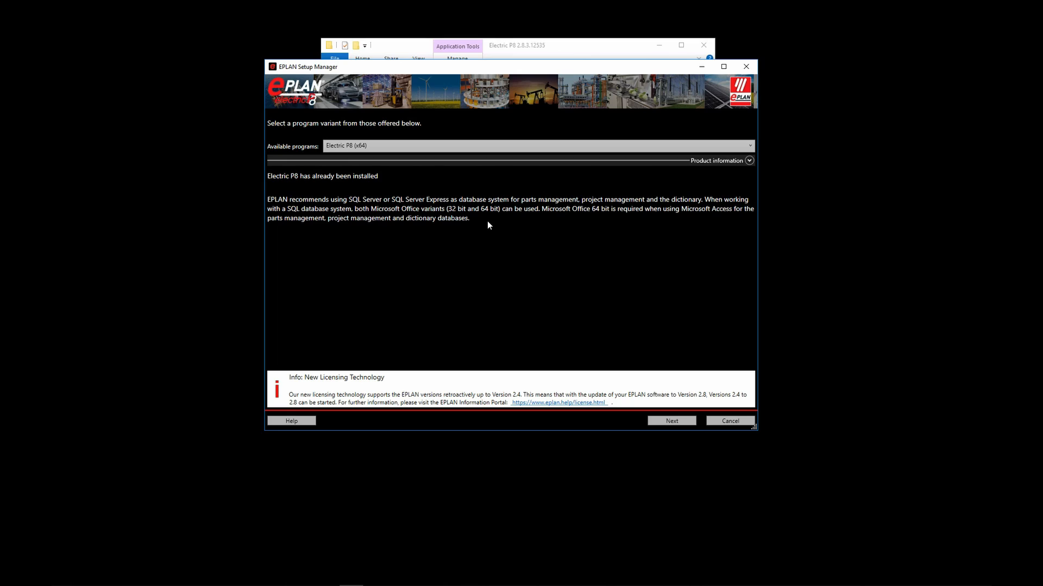
mouse_move(446, 257)
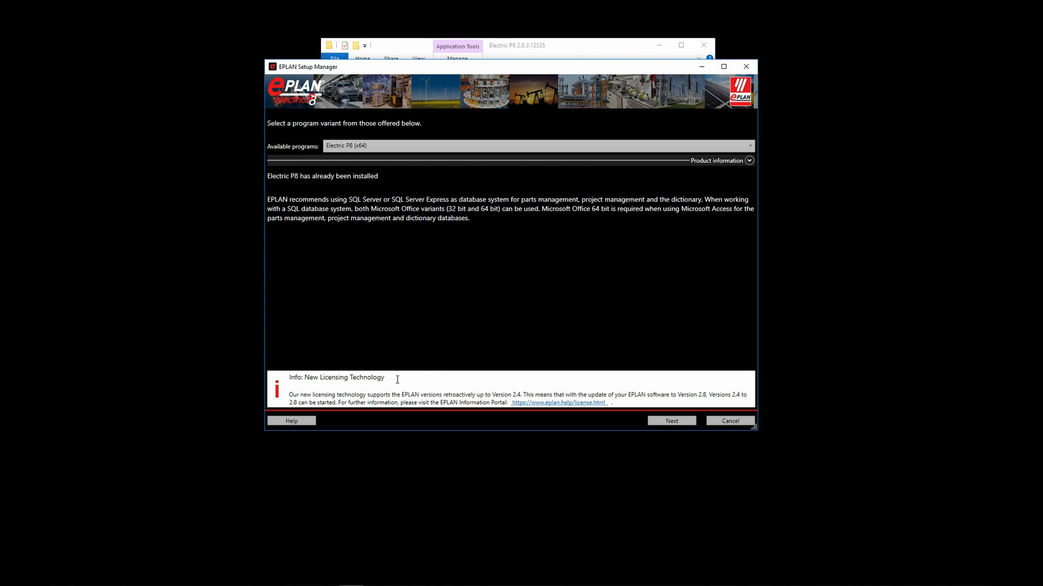
mouse_move(418, 353)
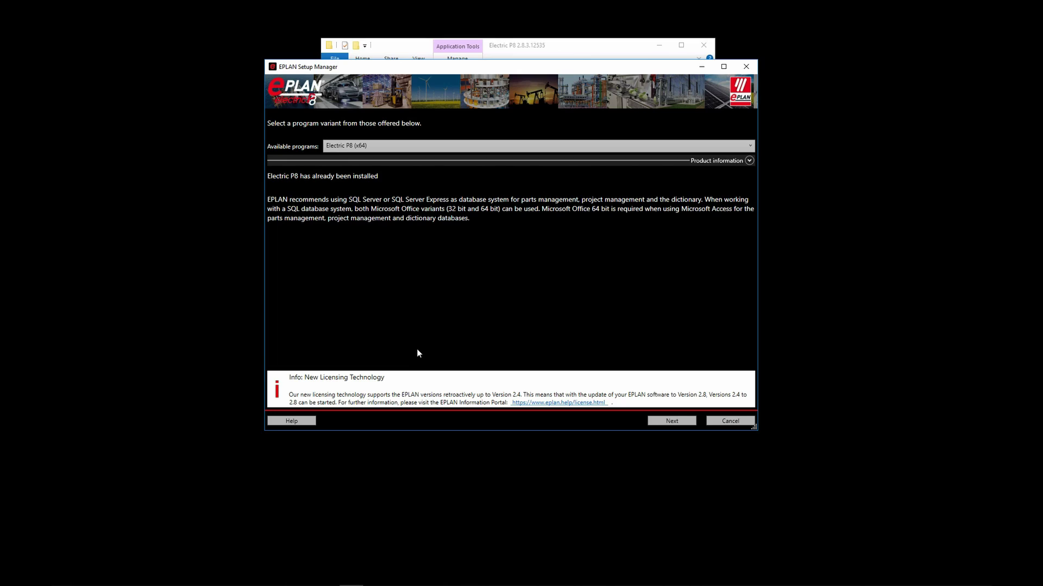
mouse_move(409, 383)
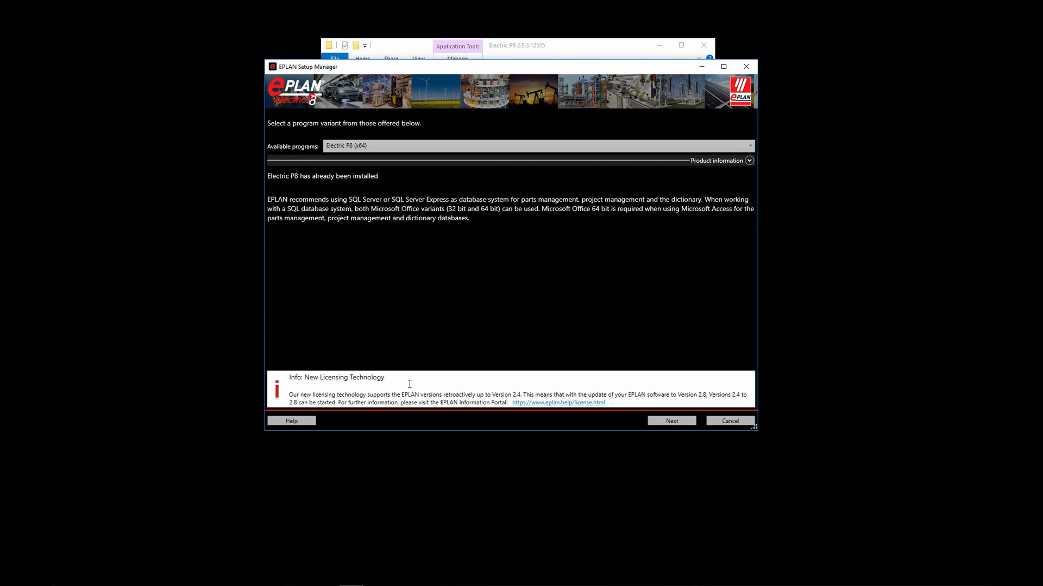
mouse_move(429, 384)
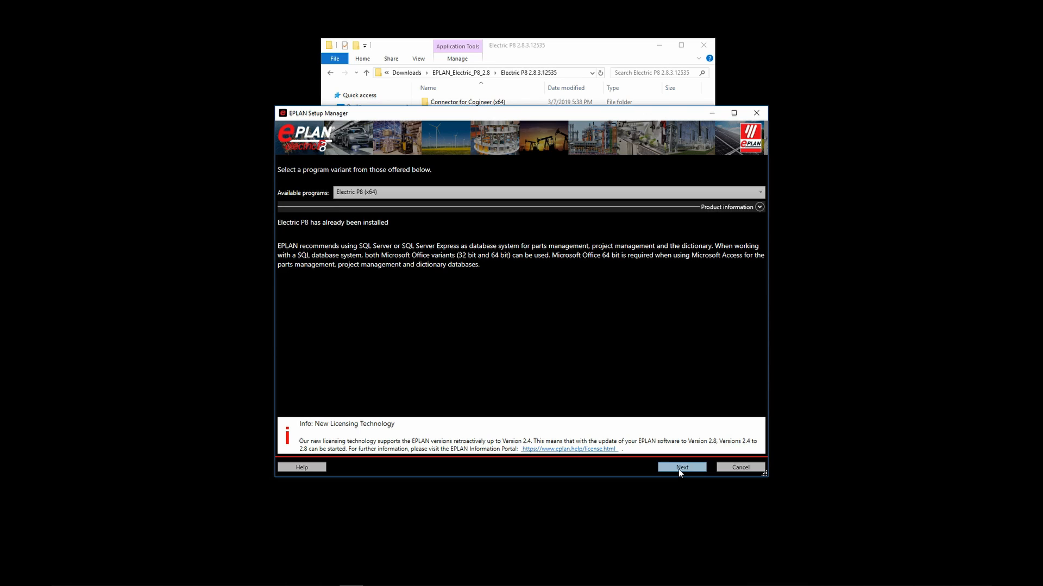
Keep Electric P8 (x64) selected and advance to the license agreement page
click(682, 467)
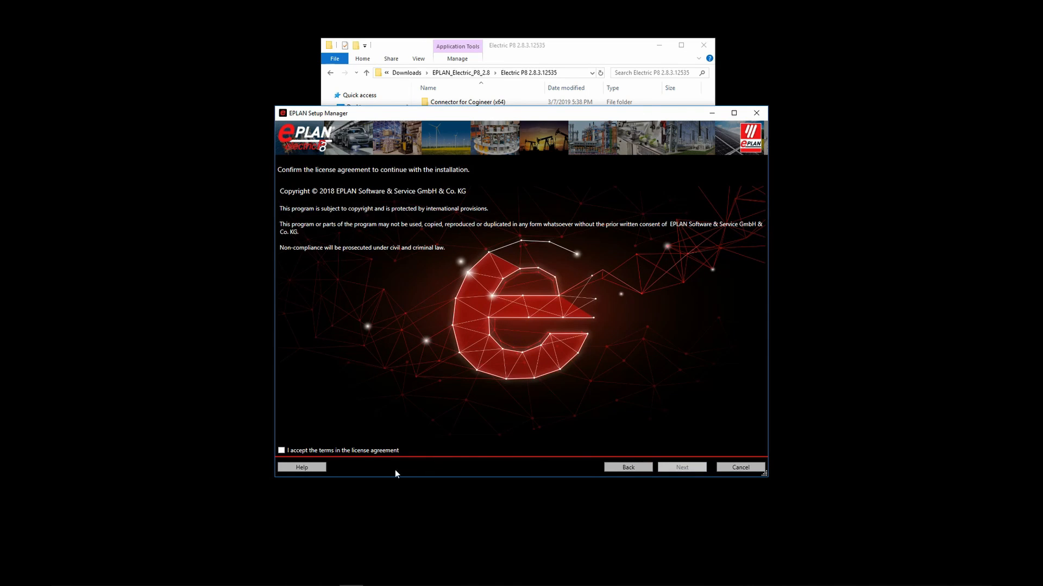
Accept the license agreement terms and advance to the target directories page
click(281, 450)
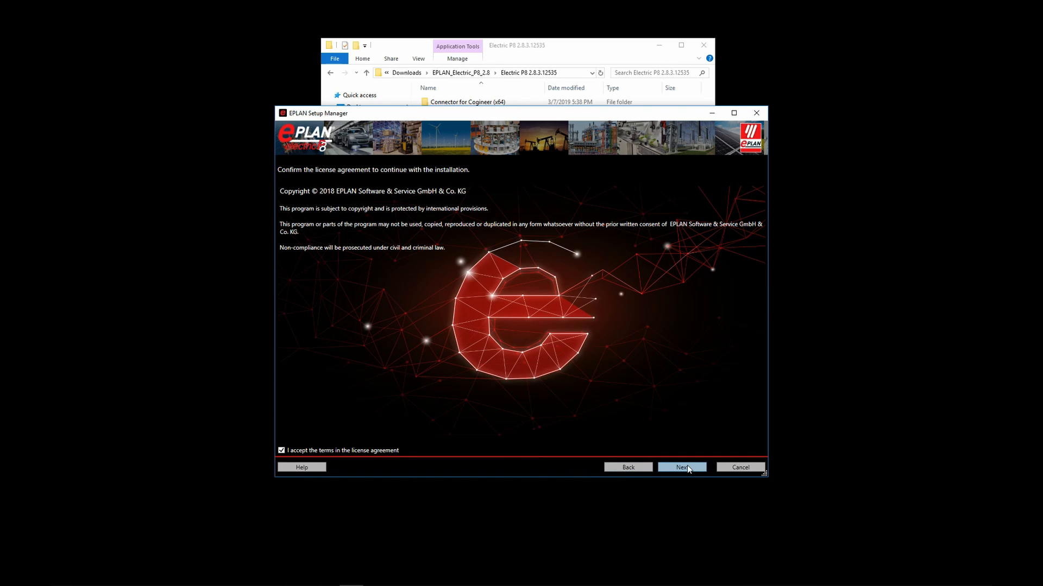
click(682, 467)
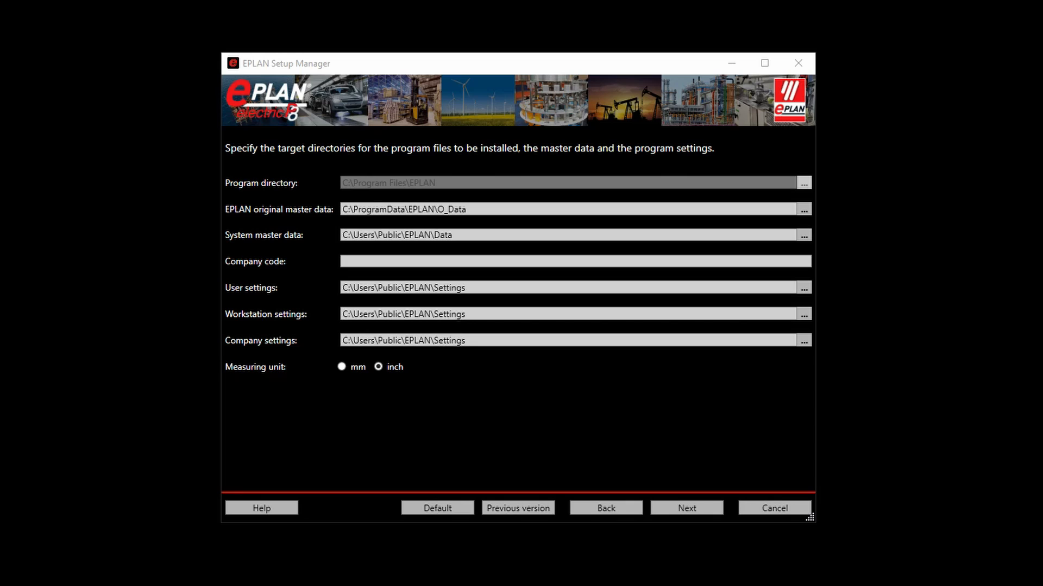
mouse_move(657, 132)
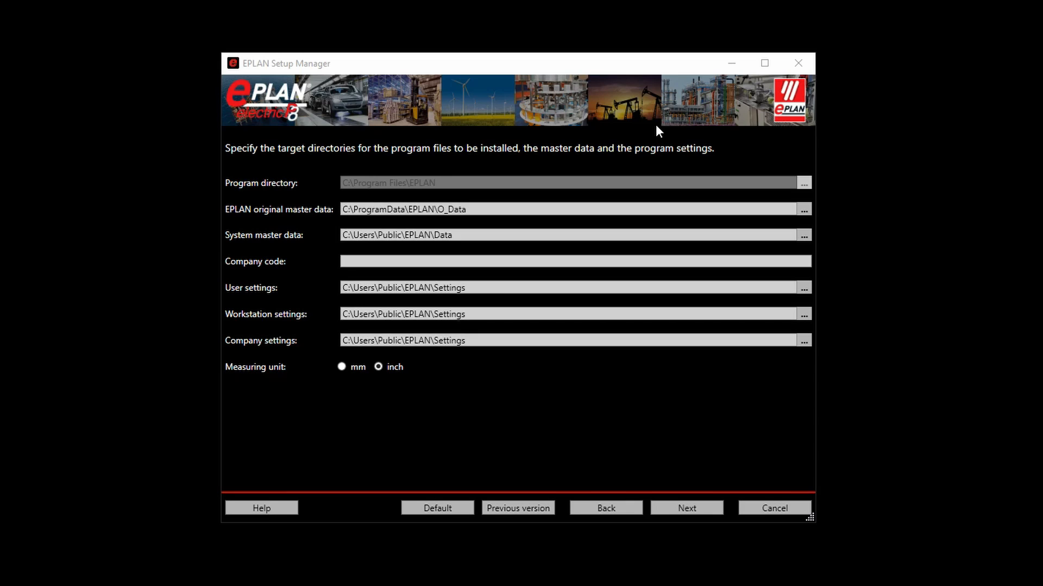
mouse_move(315, 224)
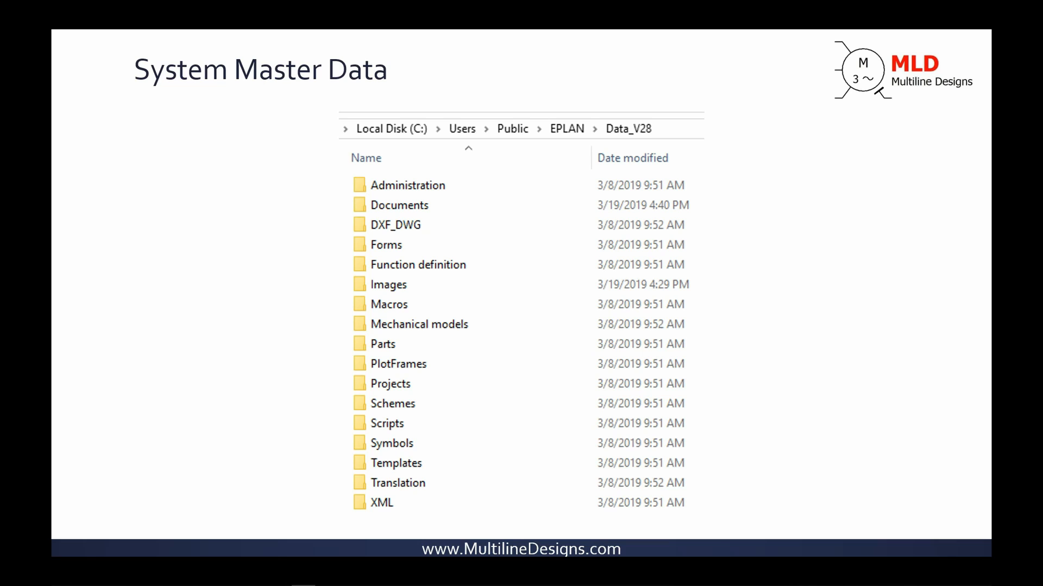
mouse_move(434, 134)
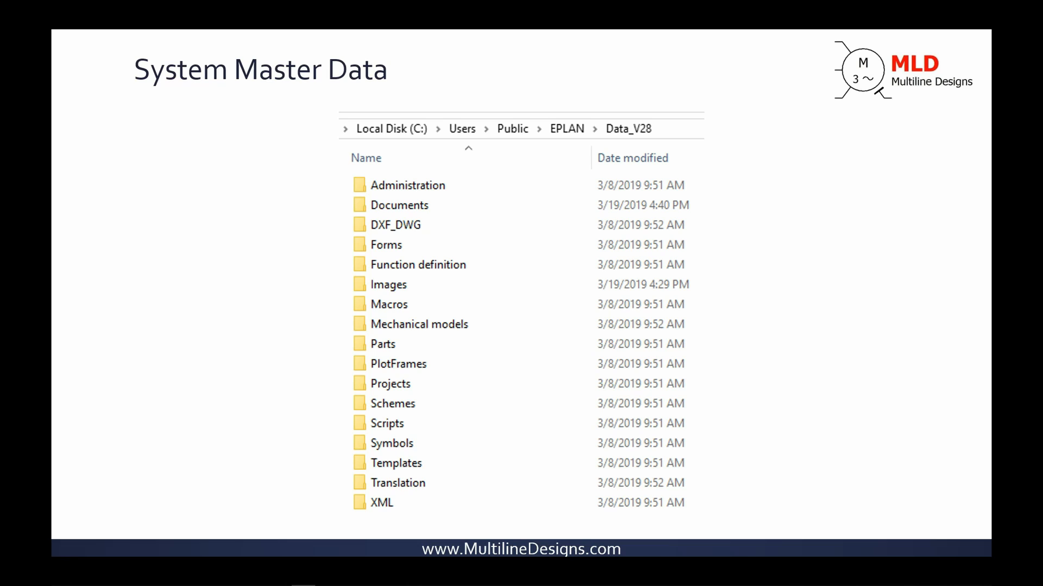
mouse_move(248, 117)
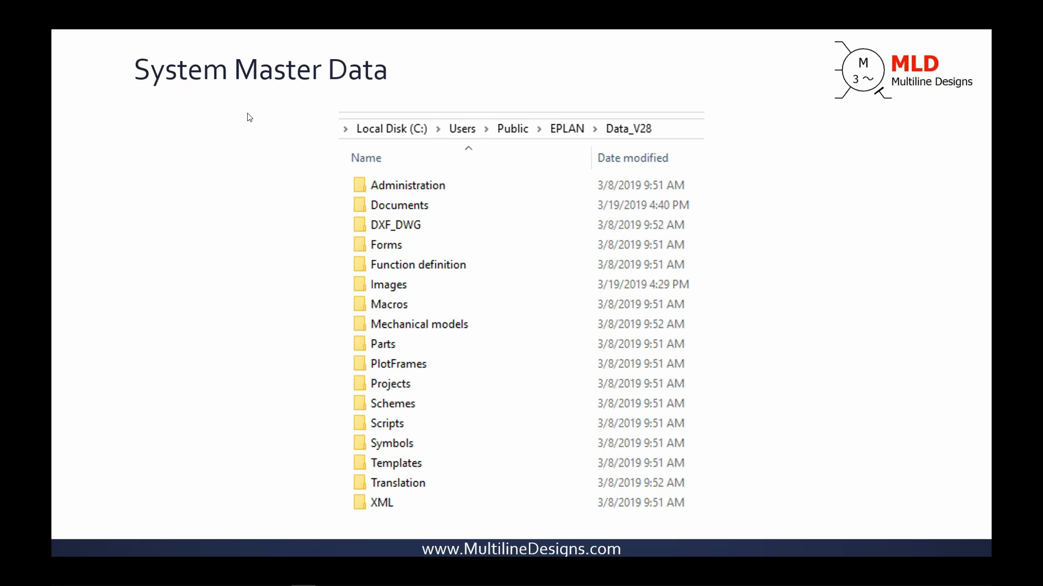
mouse_move(507, 130)
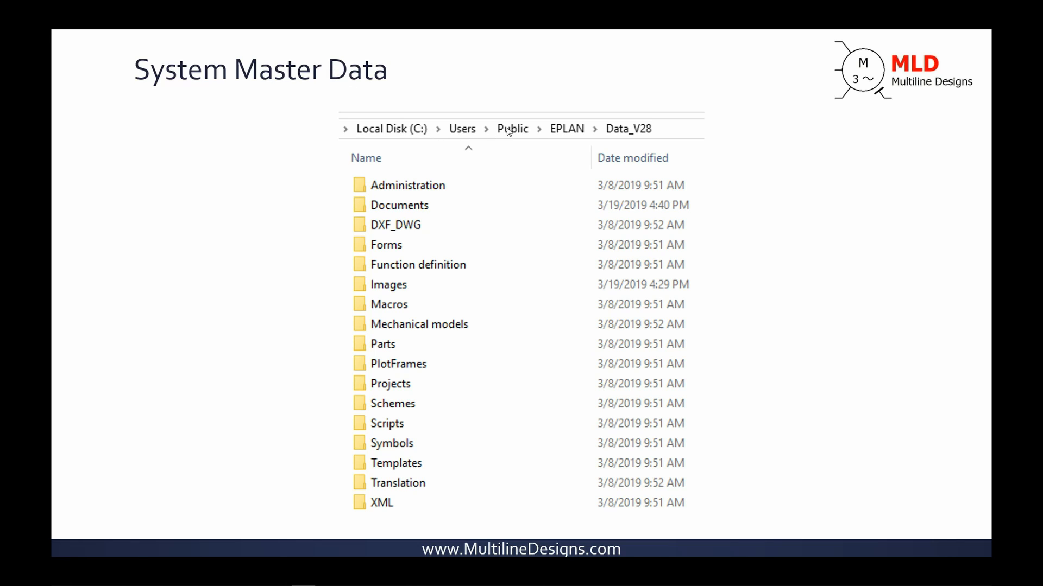
mouse_move(612, 129)
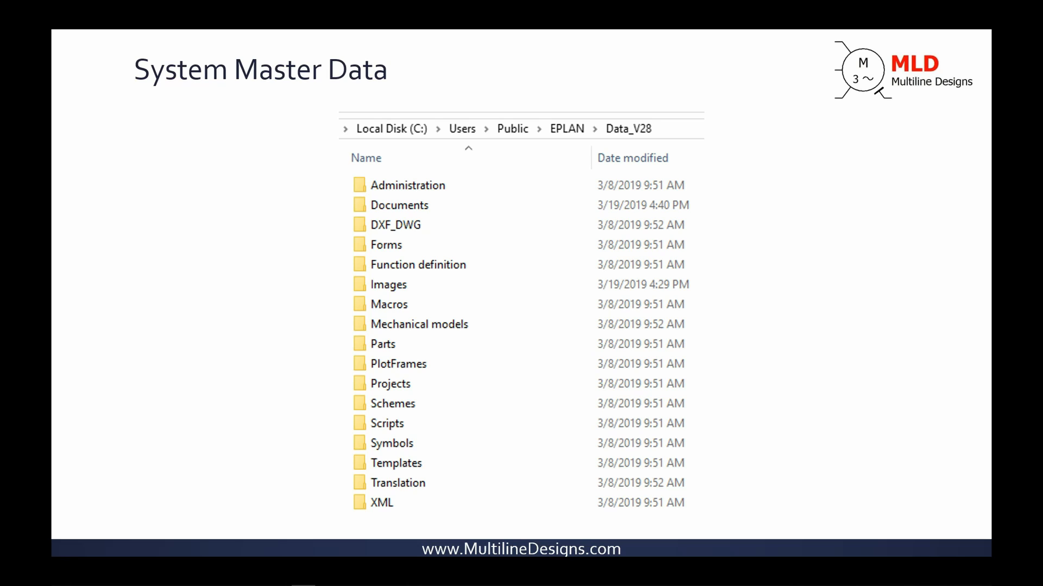
mouse_move(627, 135)
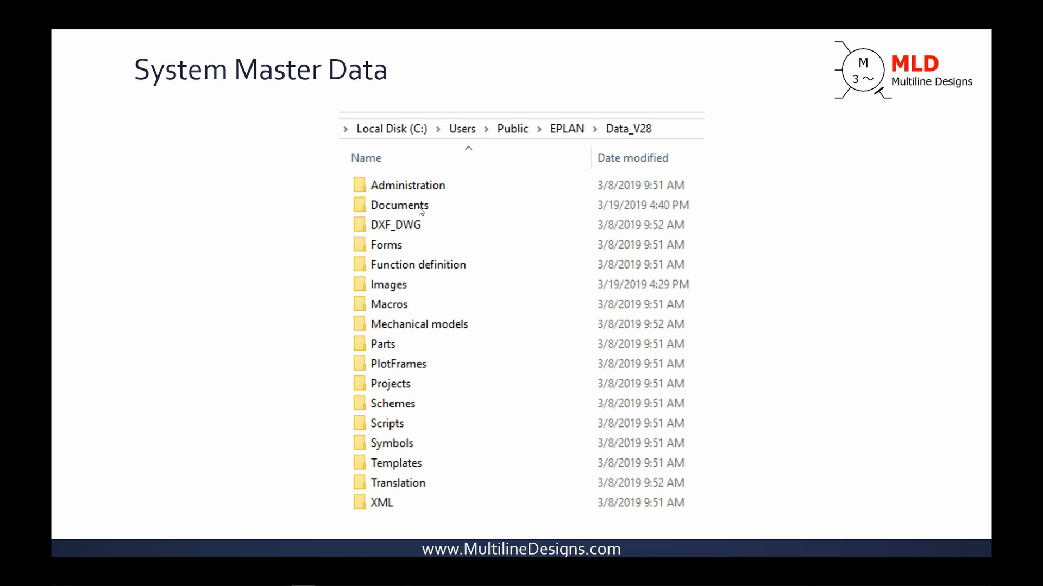
mouse_move(405, 228)
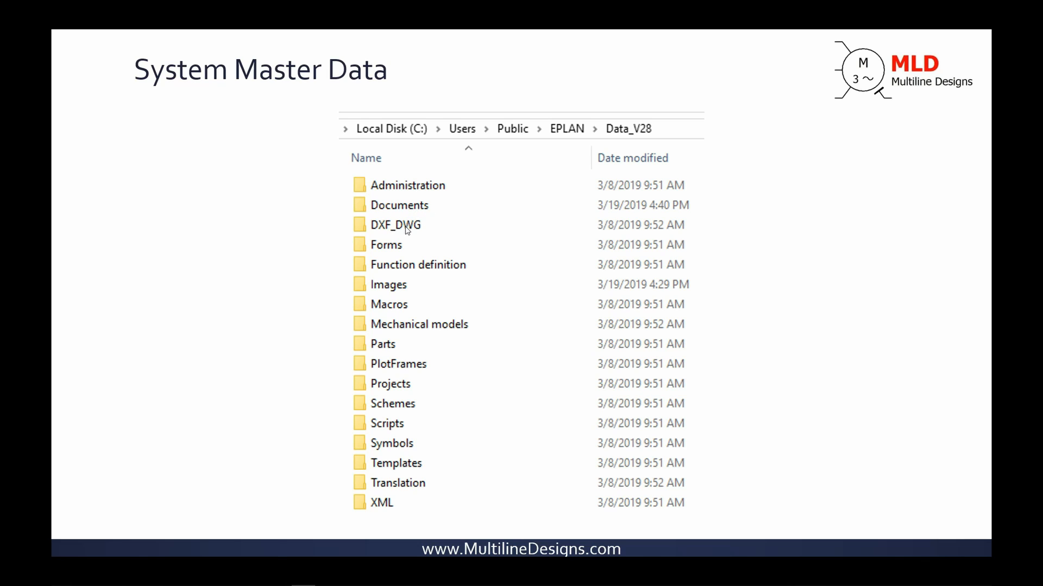
mouse_move(438, 322)
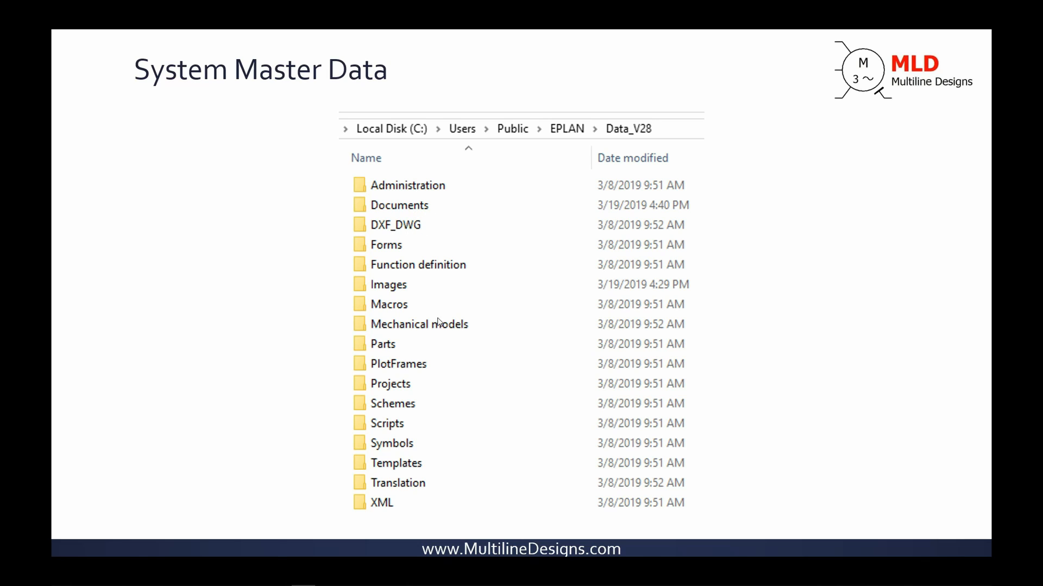
mouse_move(399, 345)
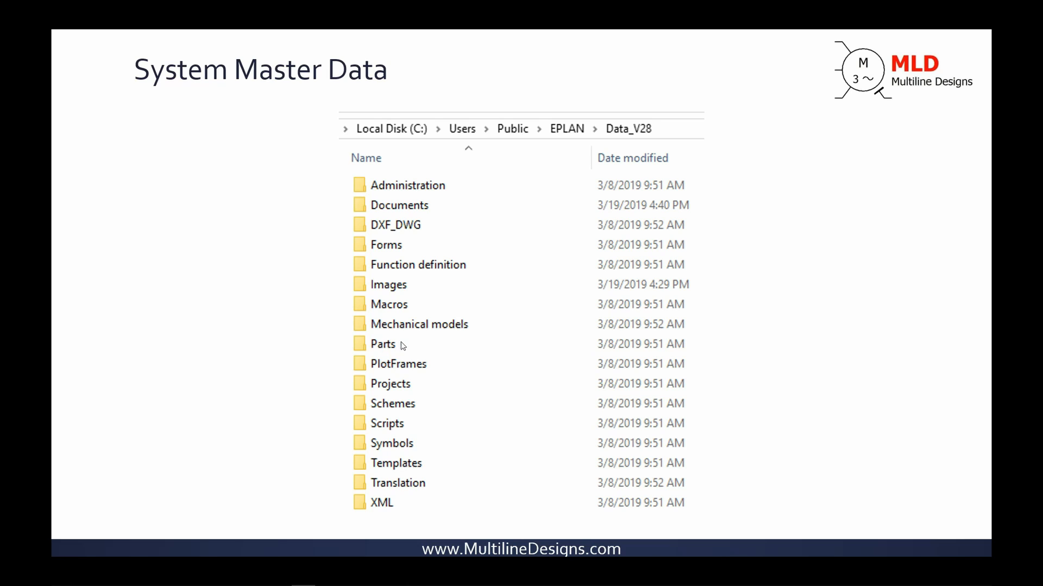
mouse_move(400, 389)
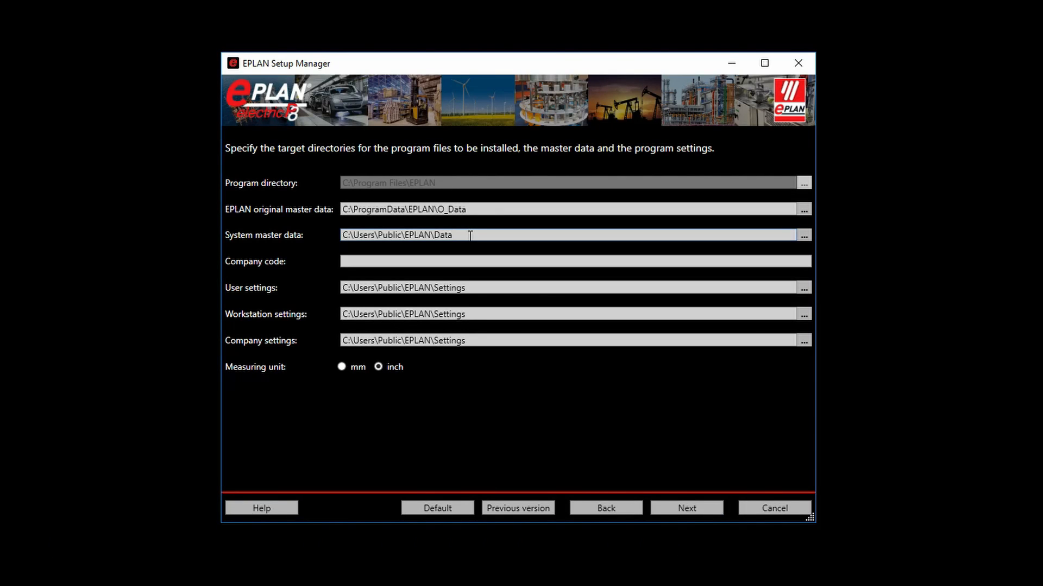
Append _V28 so System master data reads C:\Users\Public\EPLAN\Data_V28
text(_V28)
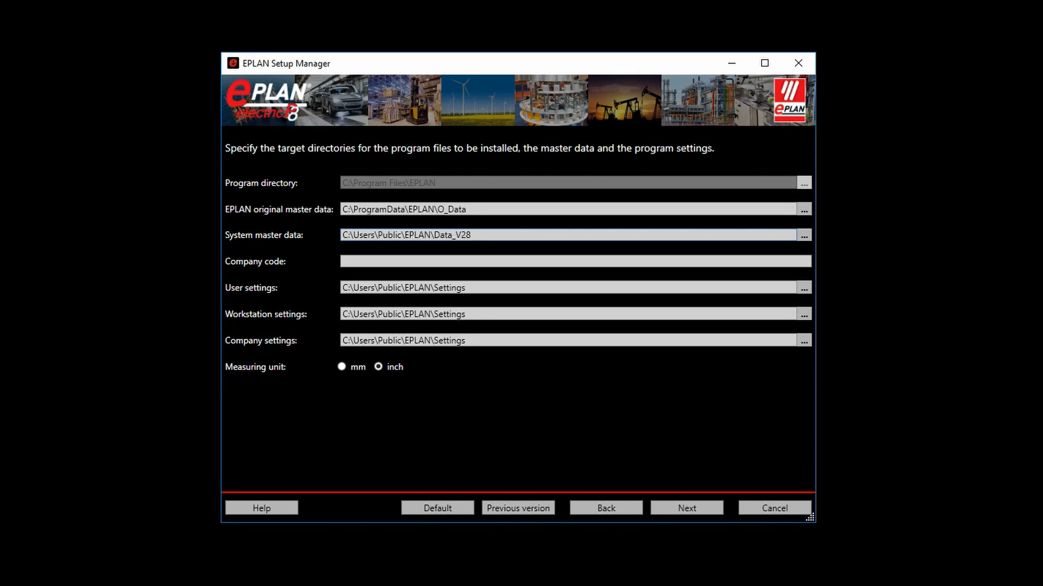
click(428, 261)
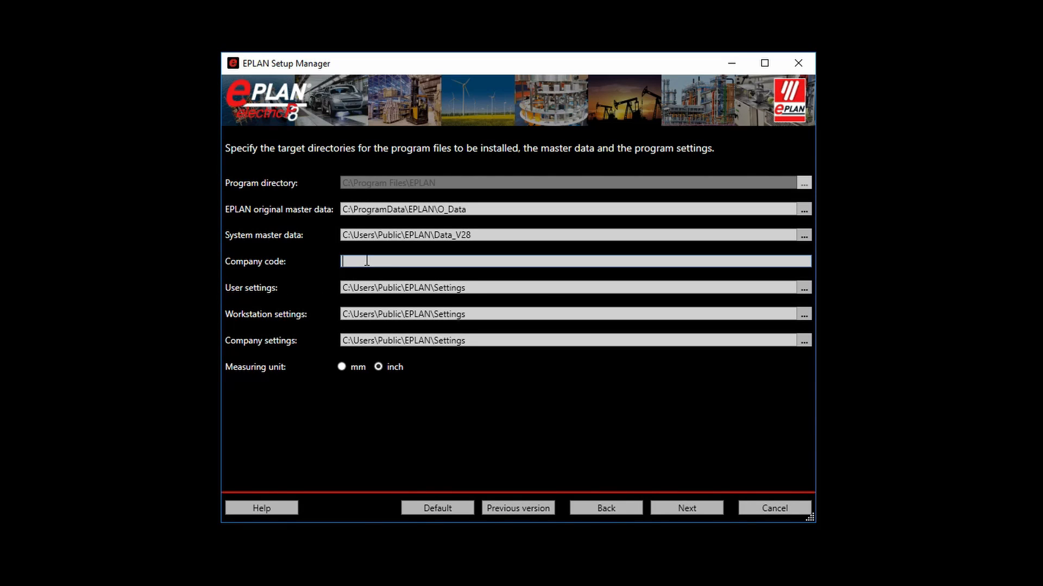
Enter company code MLD, keep inch units, and advance to installation type
text(MLD)
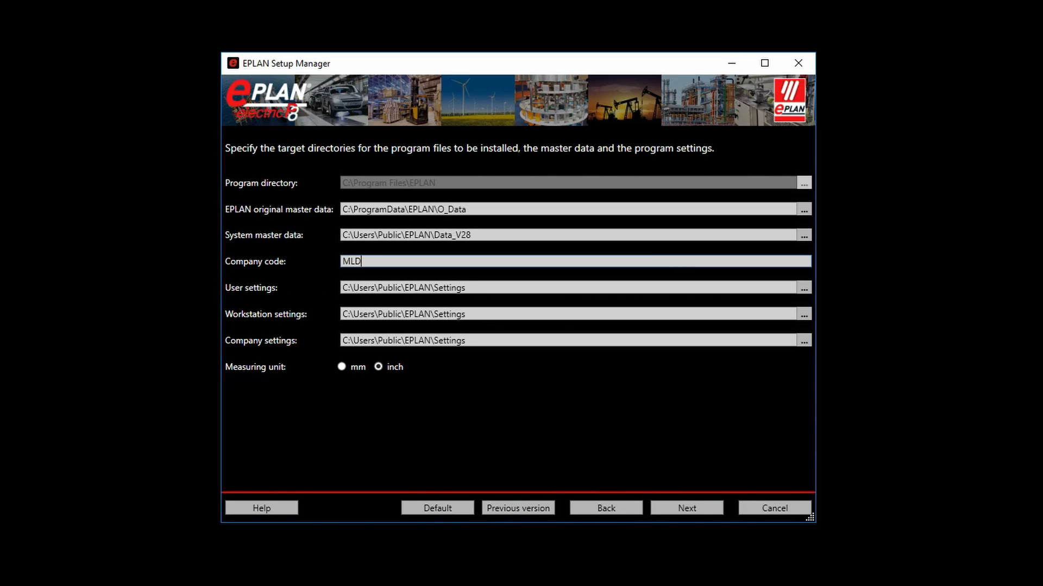
mouse_move(364, 279)
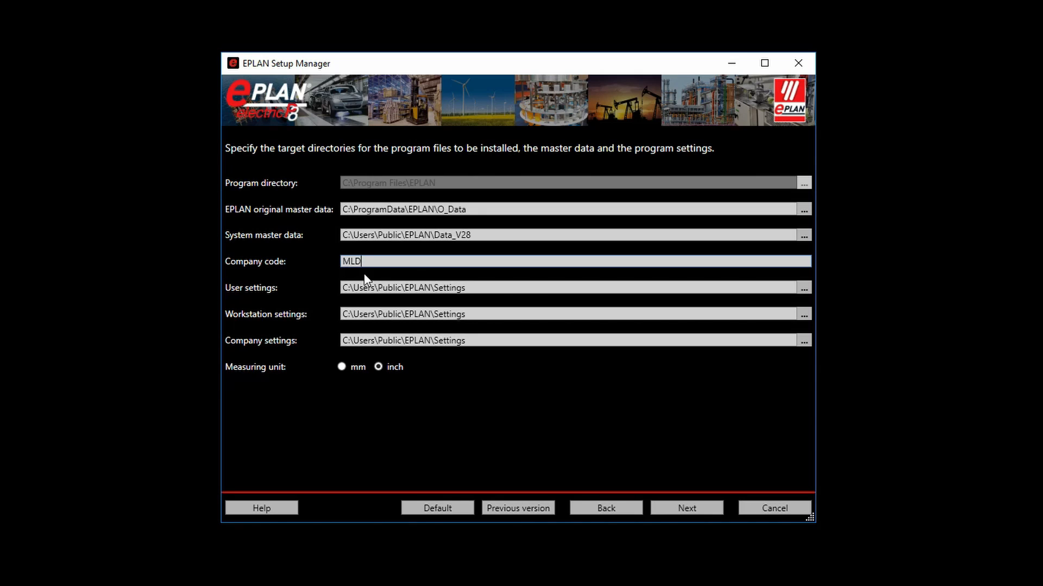
mouse_move(525, 290)
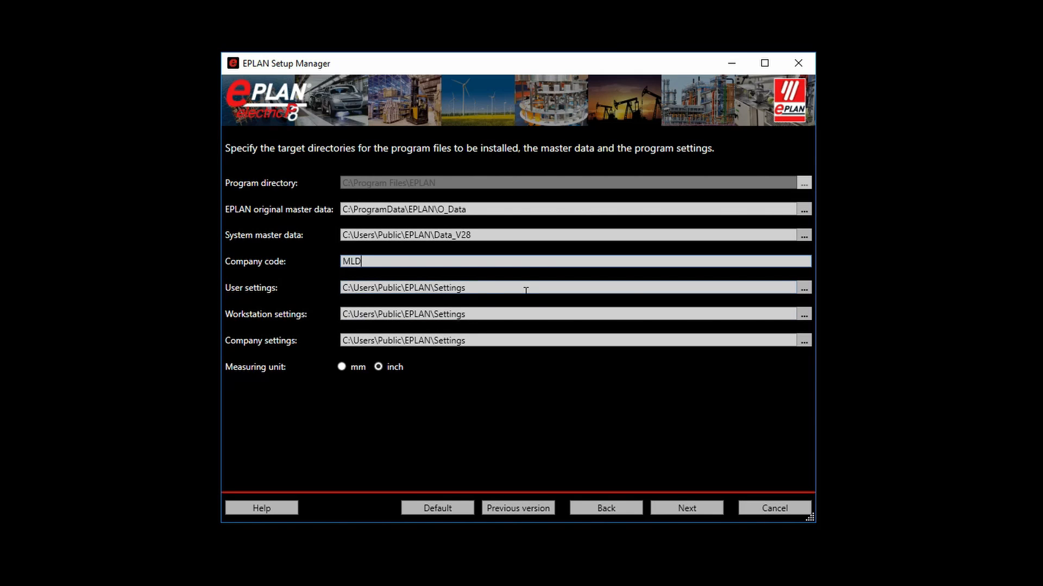
mouse_move(470, 355)
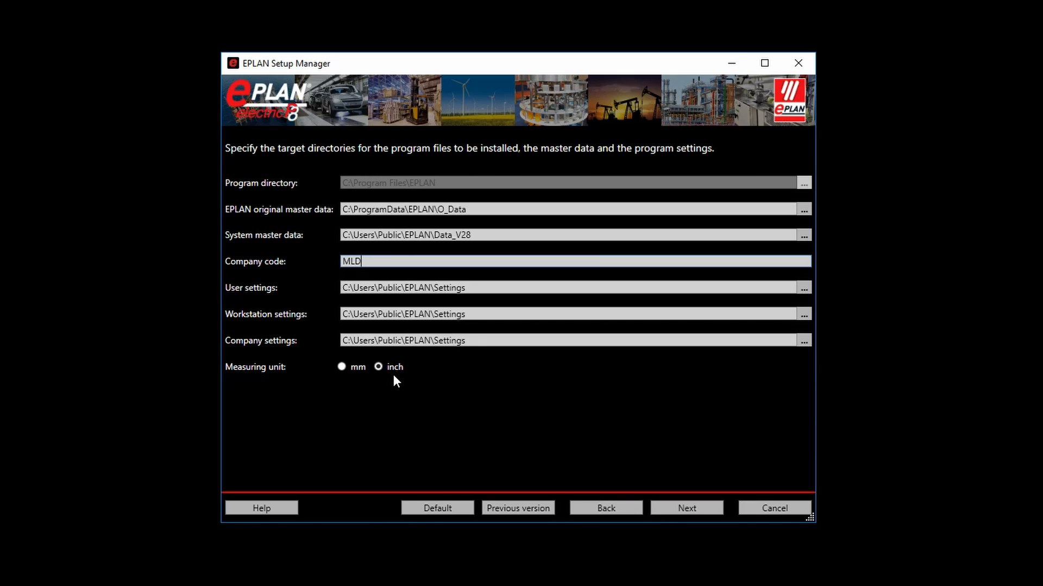
mouse_move(710, 542)
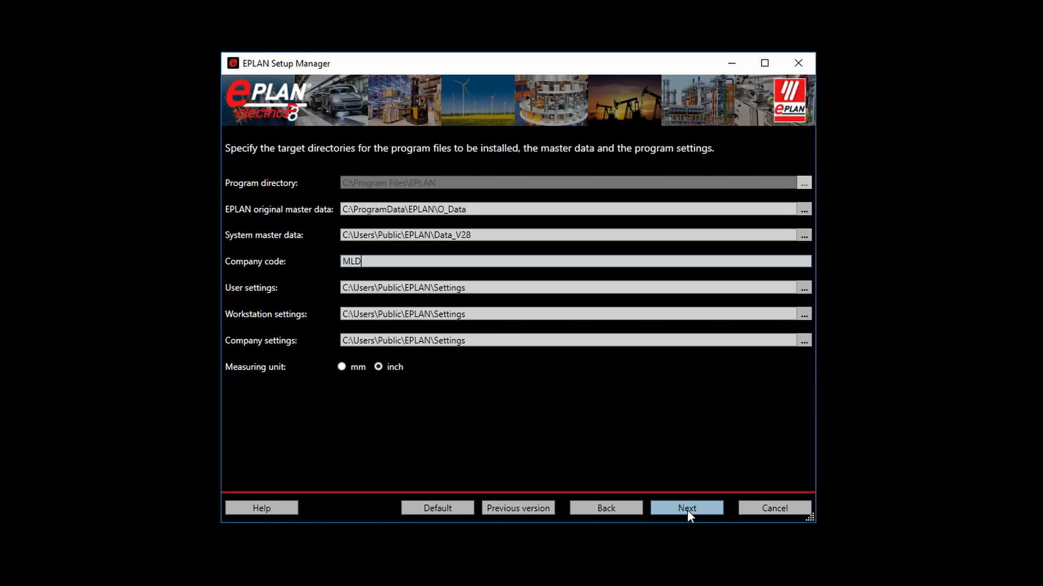
click(687, 508)
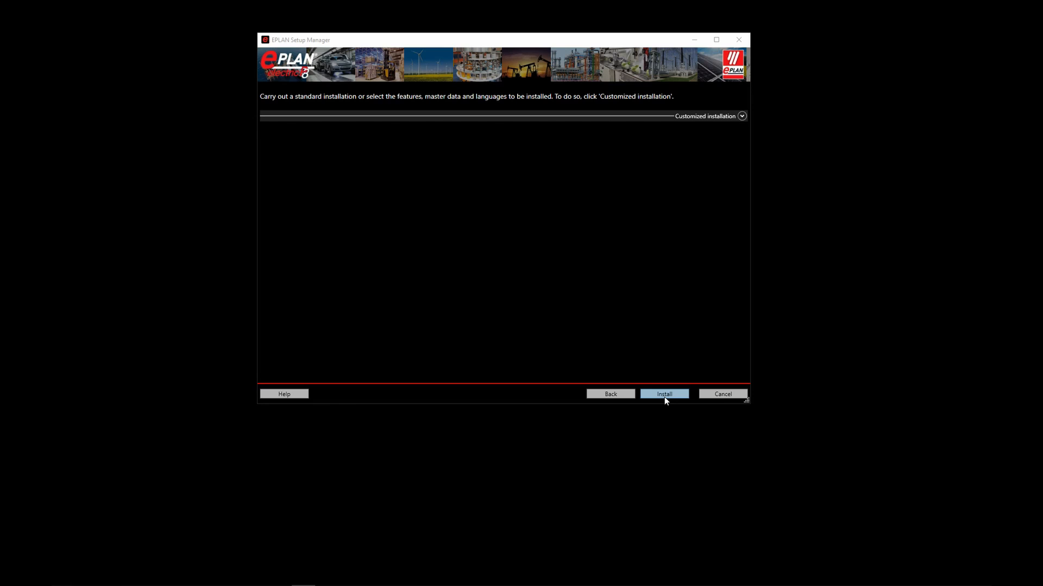
Run the standard EPLAN Electric P8 installation through to completion
click(664, 393)
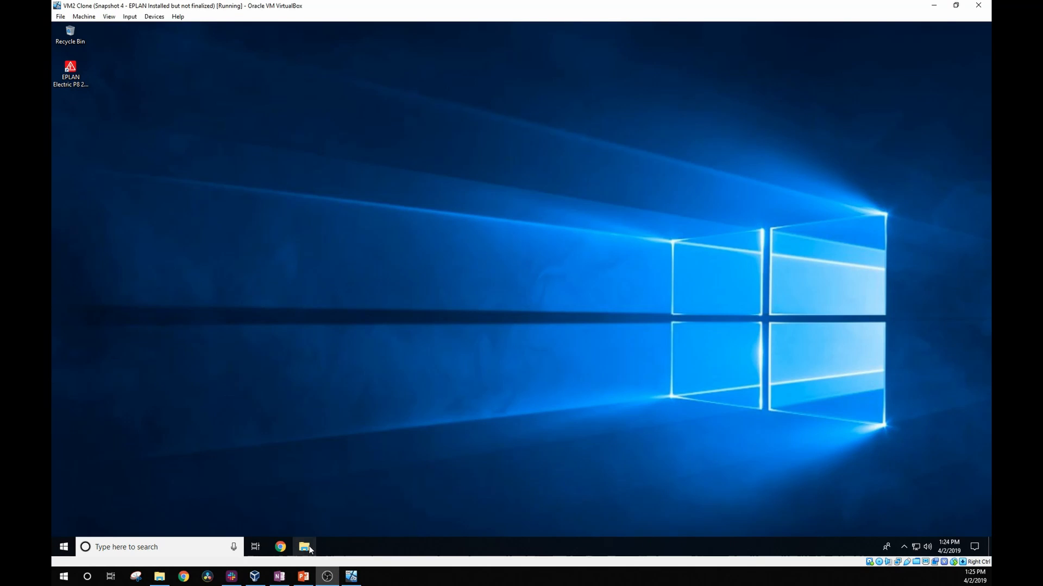
Browse to Downloads > EPLAN_Electric_P8_2.8 > Electric P8 2.8.3.12535 > Services > Drivers
click(305, 547)
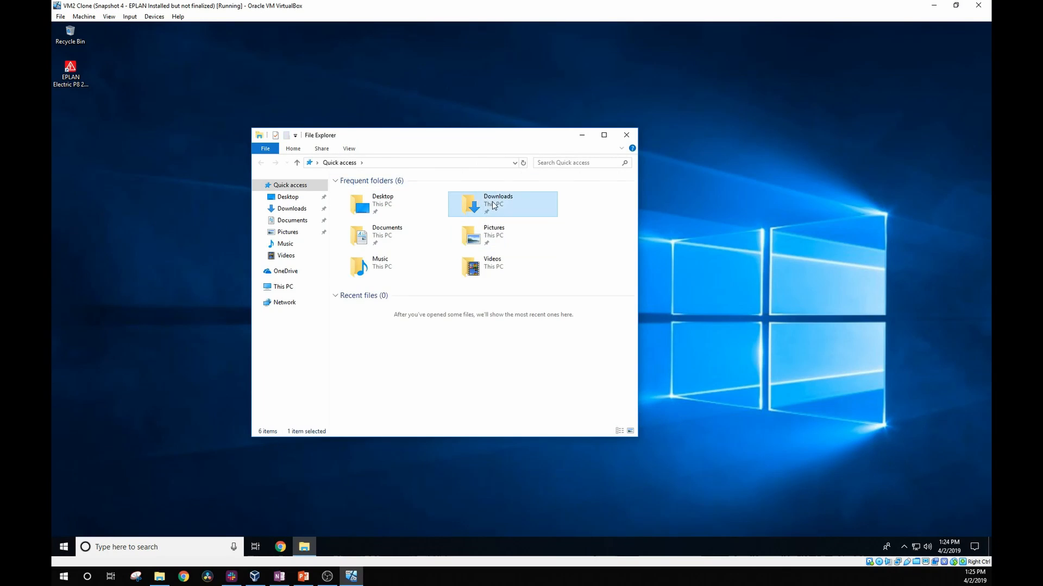
double_click(494, 205)
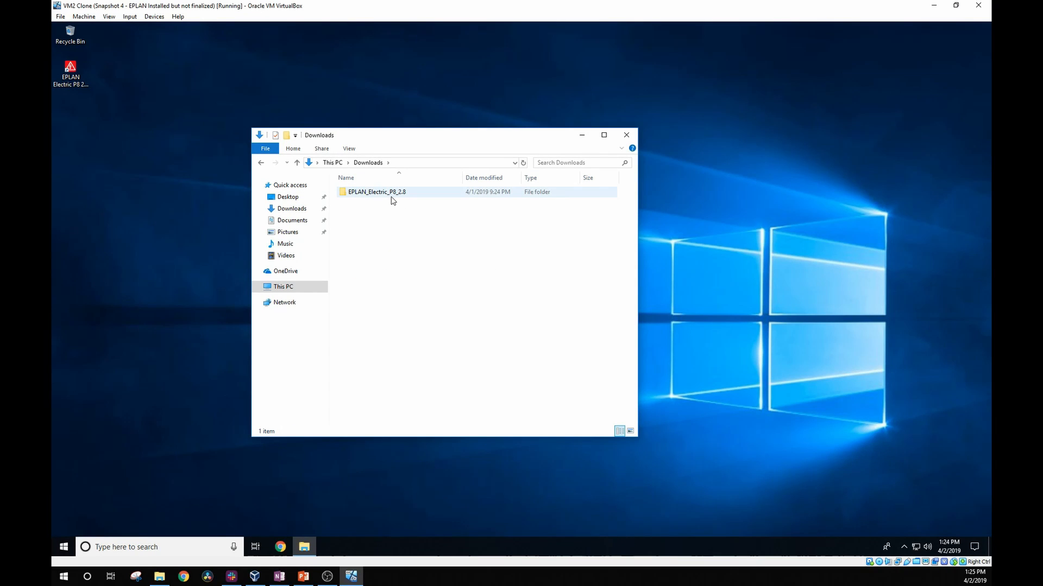
double_click(375, 191)
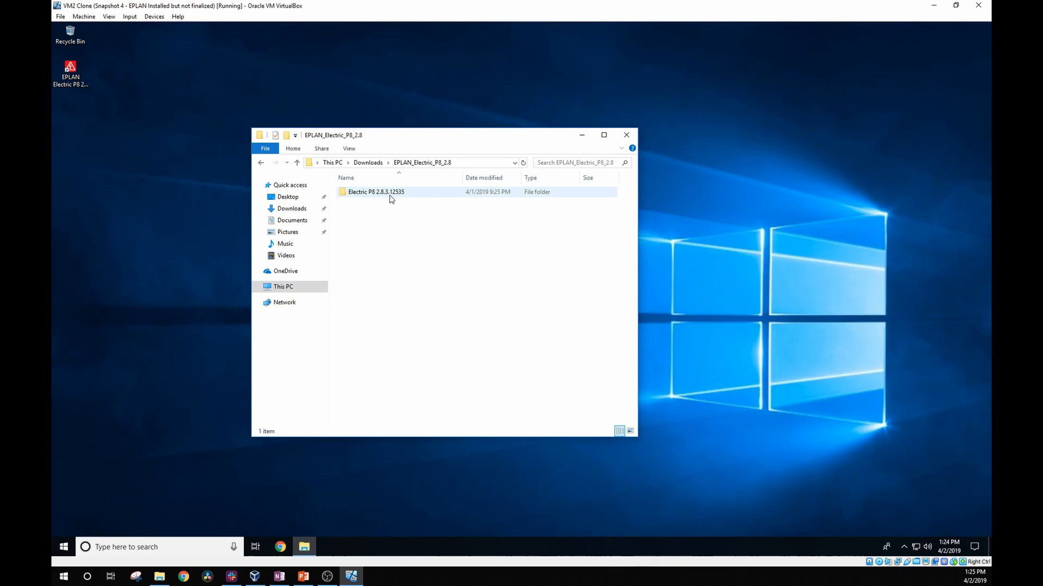
double_click(375, 191)
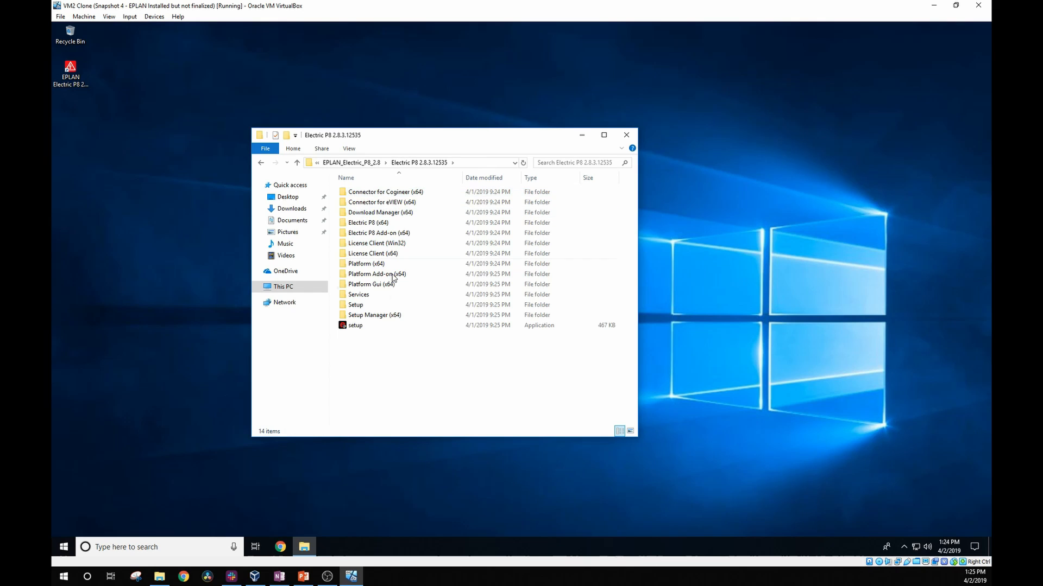
click(355, 325)
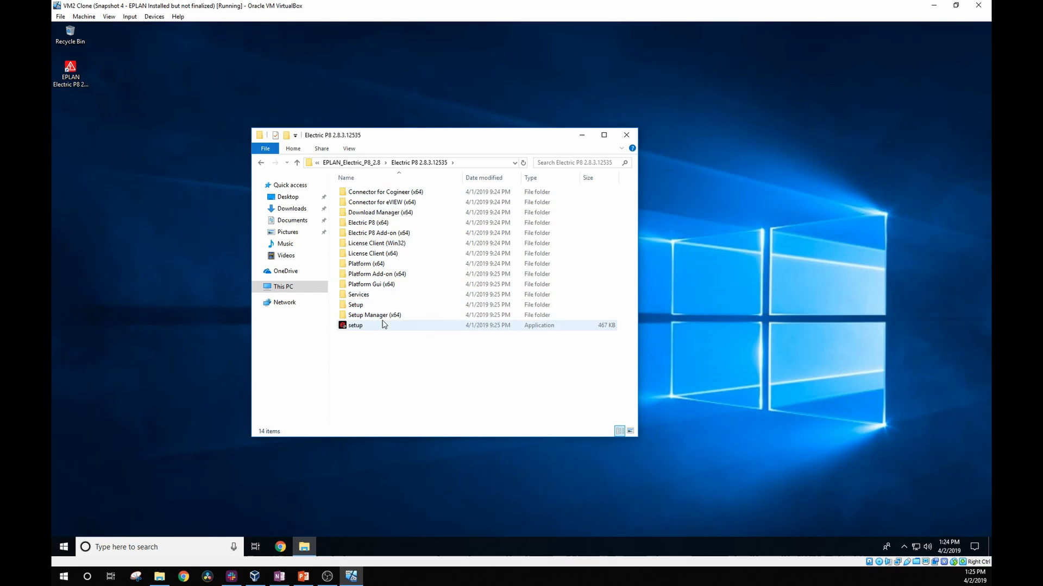
double_click(358, 295)
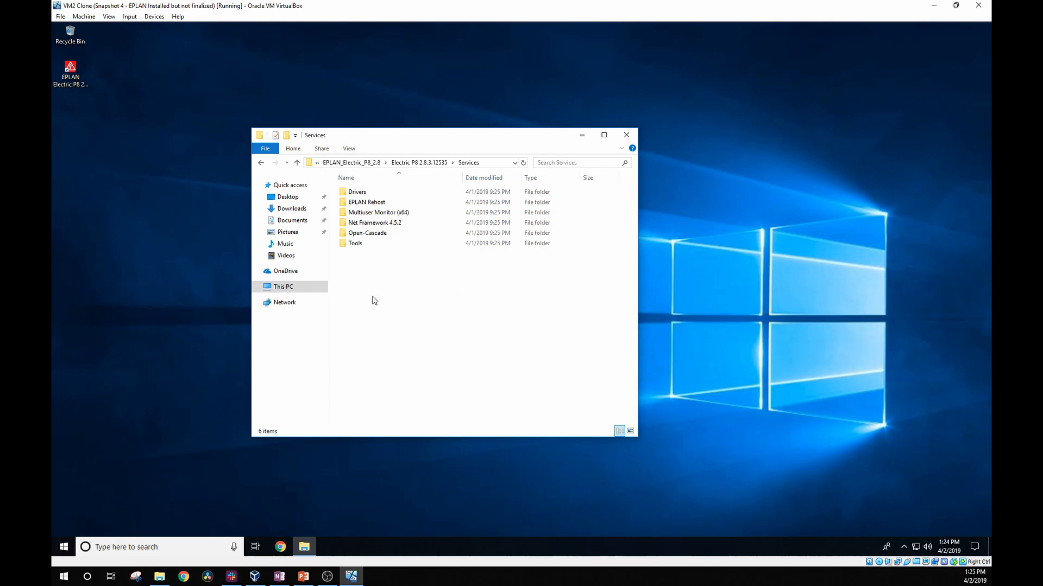
click(356, 192)
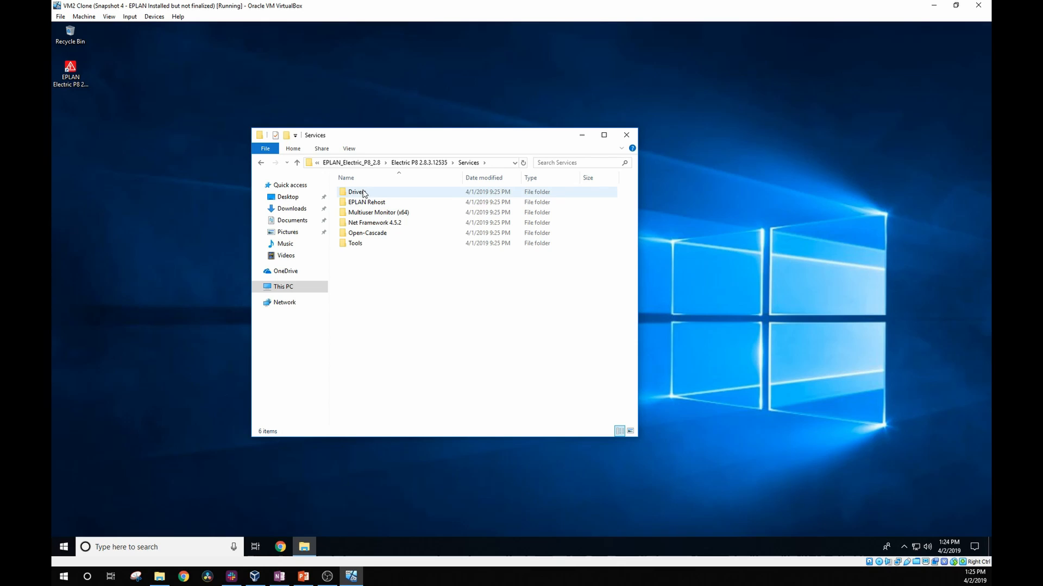
double_click(354, 192)
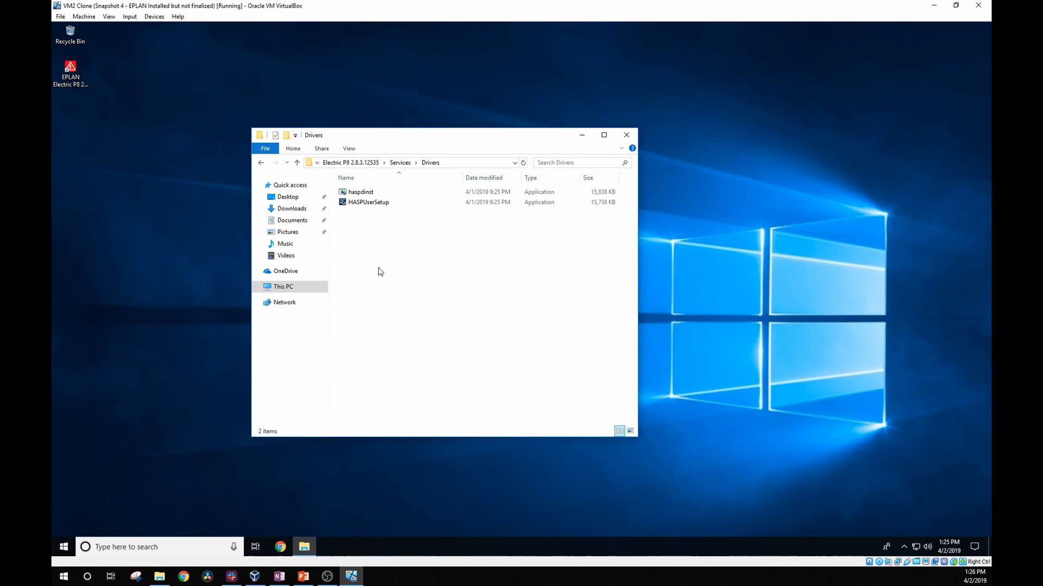
Run HASPUserSetup, approve the UAC prompt, and finish the Sentinel Runtime install
click(368, 202)
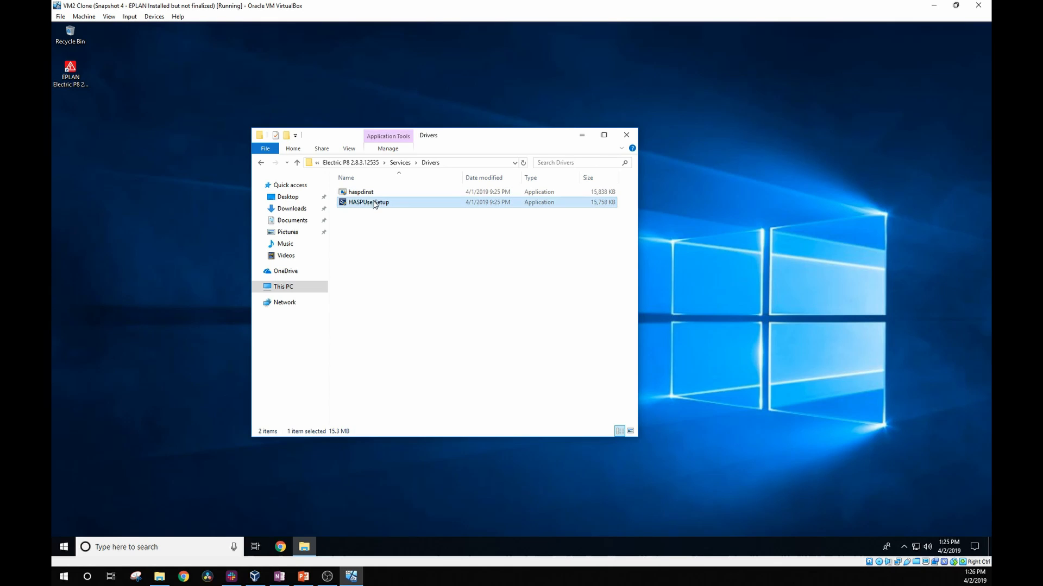
double_click(367, 202)
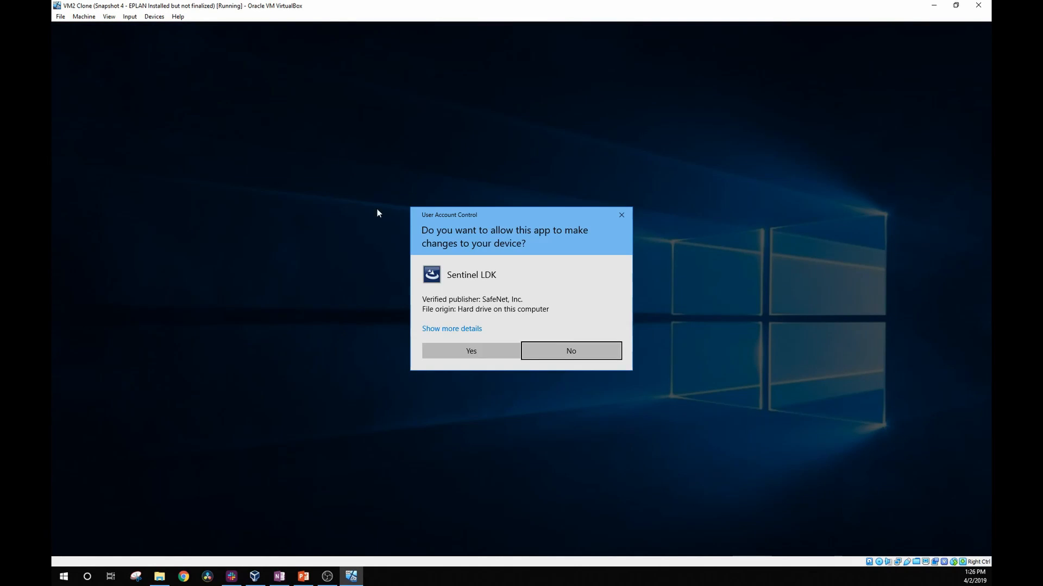
click(471, 350)
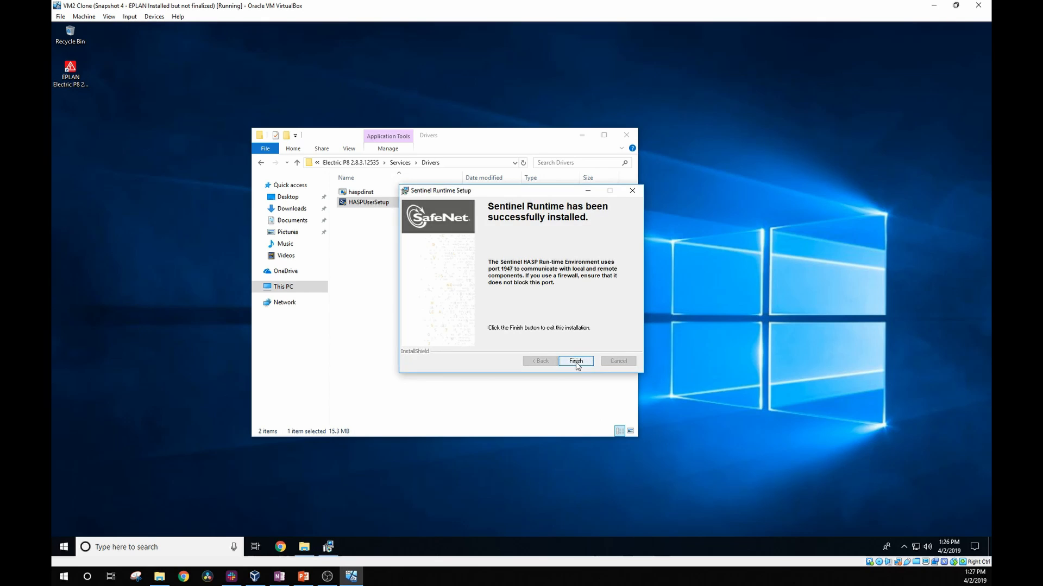
click(575, 362)
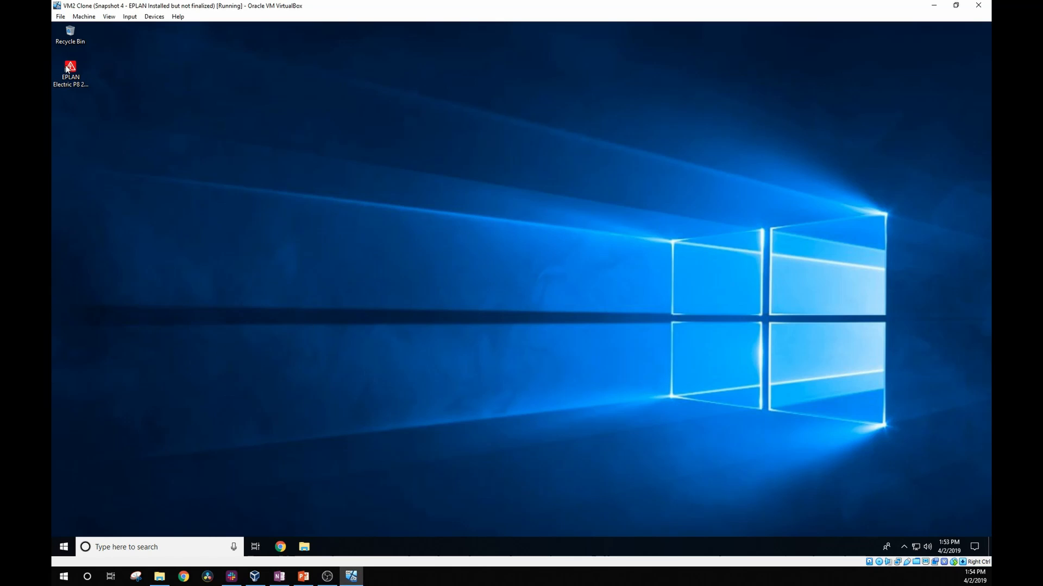
mouse_move(67, 68)
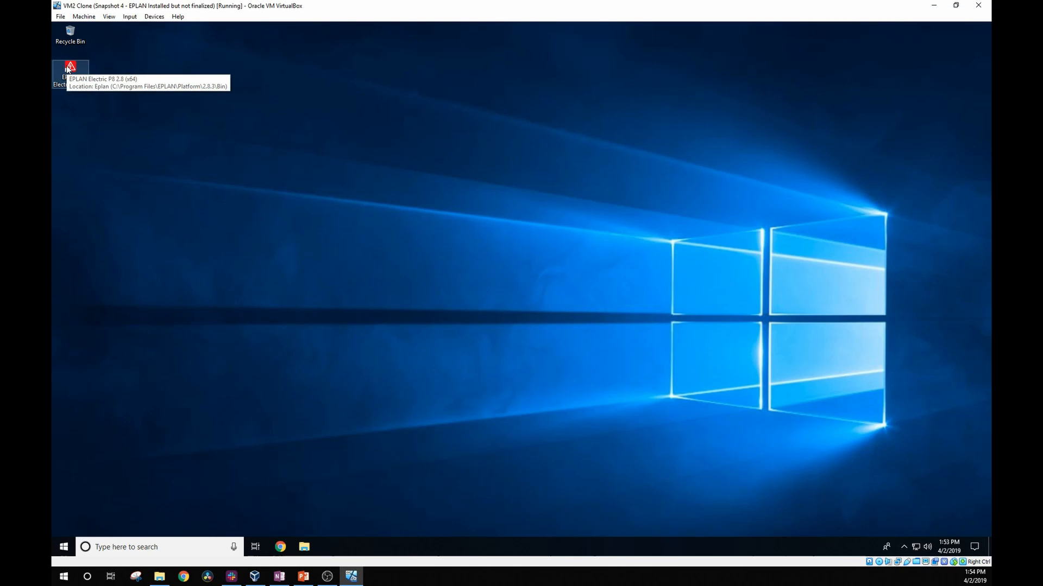
Launch EPLAN Electric P8 from the desktop and choose 'By using an online activation'
click(68, 68)
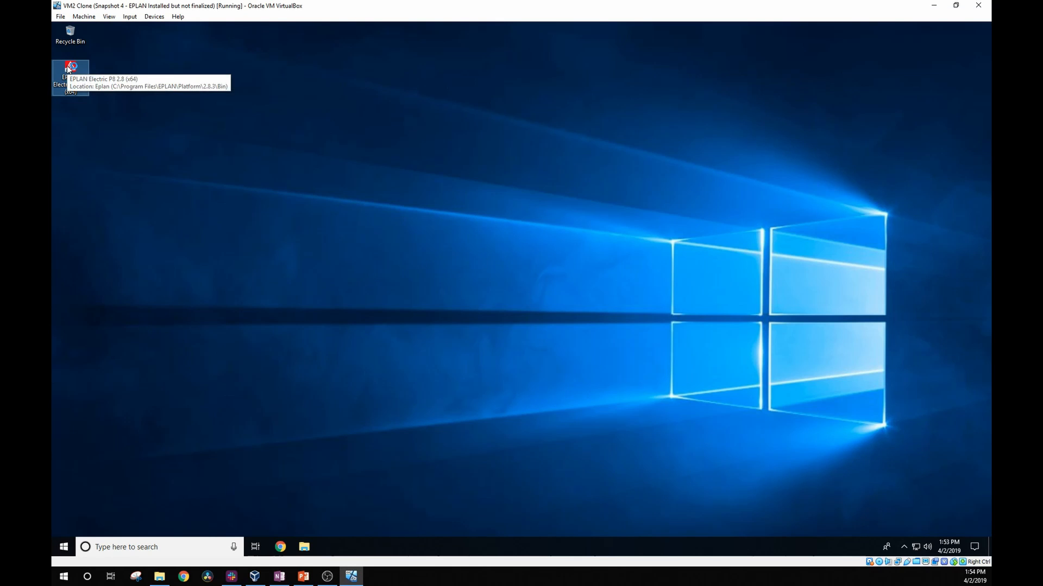
double_click(68, 66)
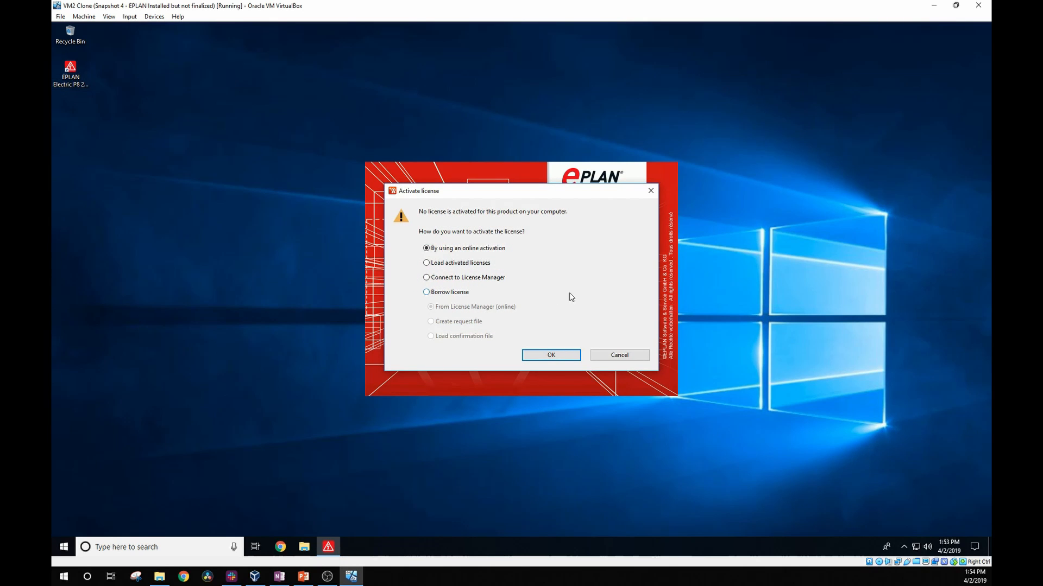
mouse_move(498, 258)
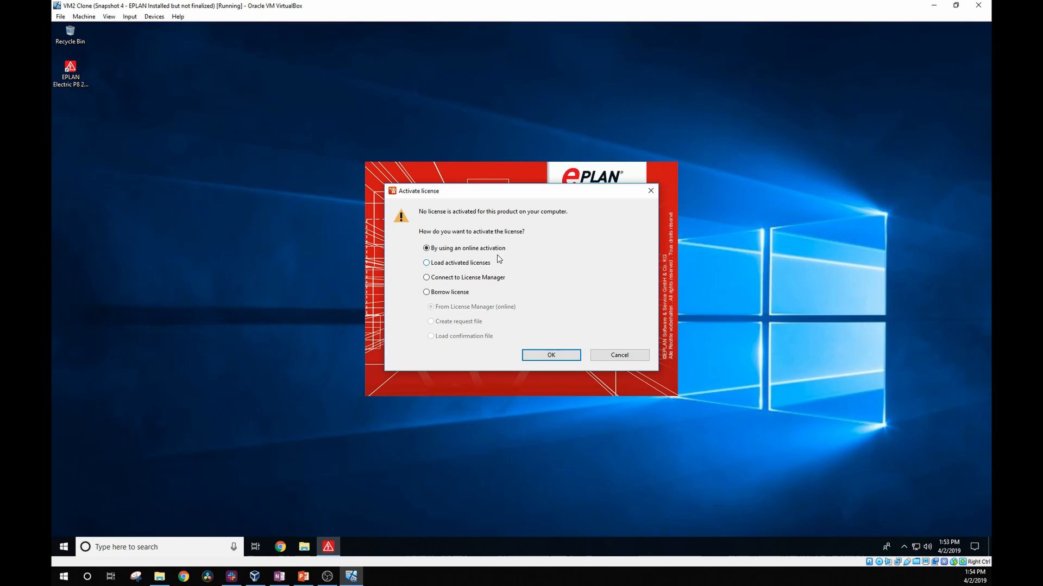
mouse_move(475, 297)
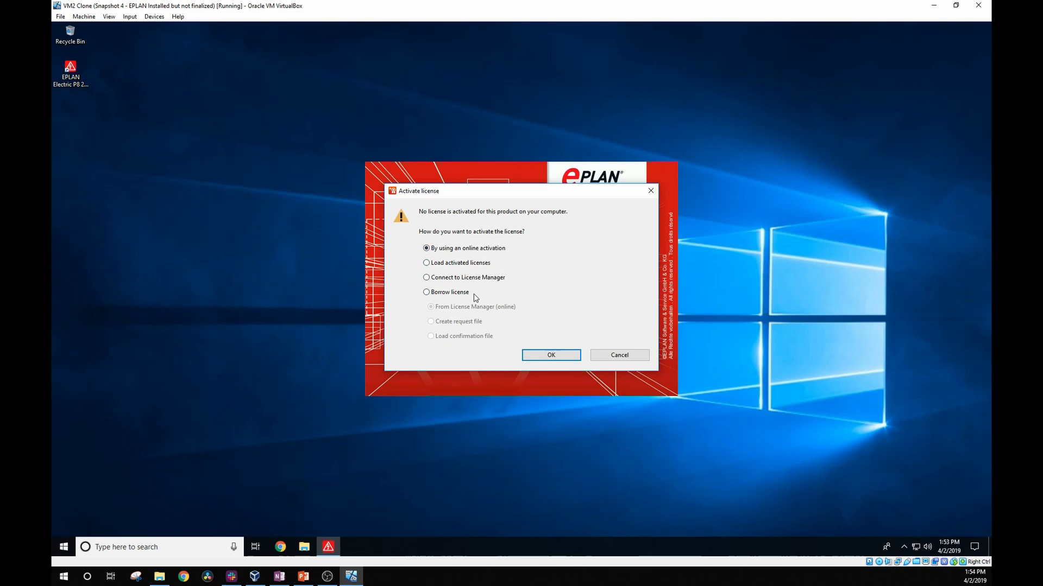
mouse_move(474, 299)
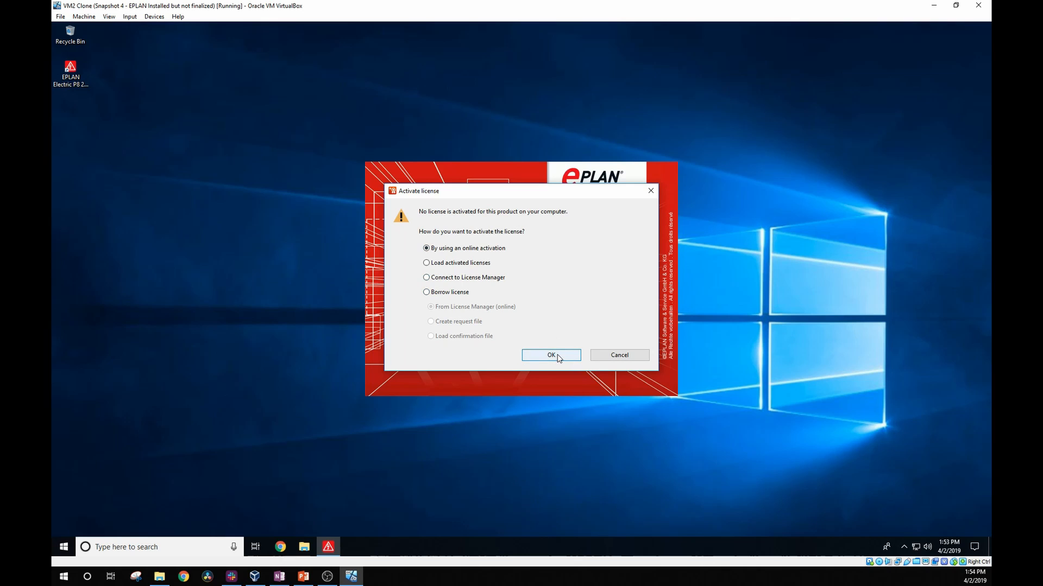
click(551, 355)
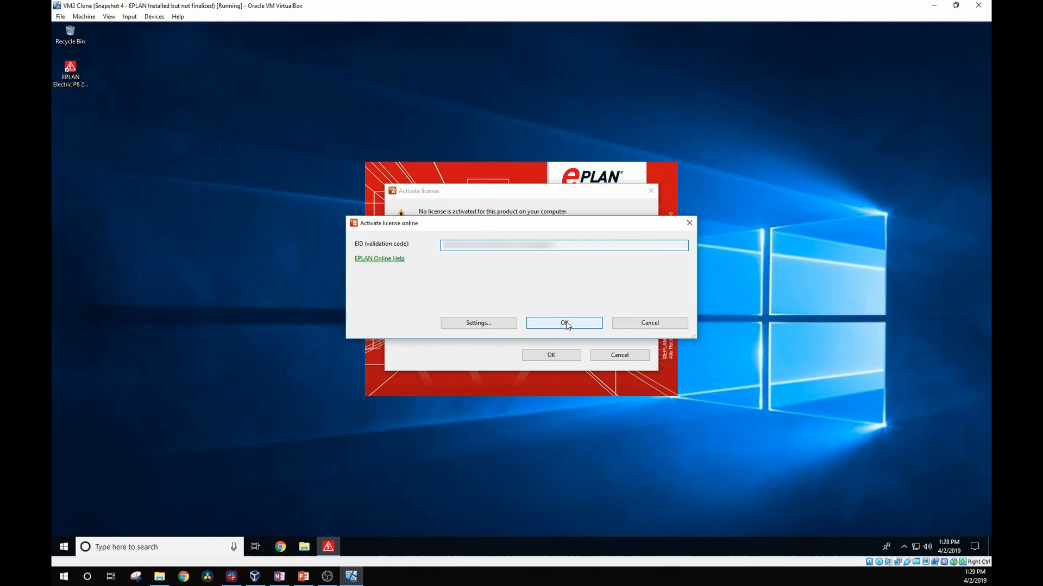
Submit the EID for online activation and close the Activated licenses list
click(563, 322)
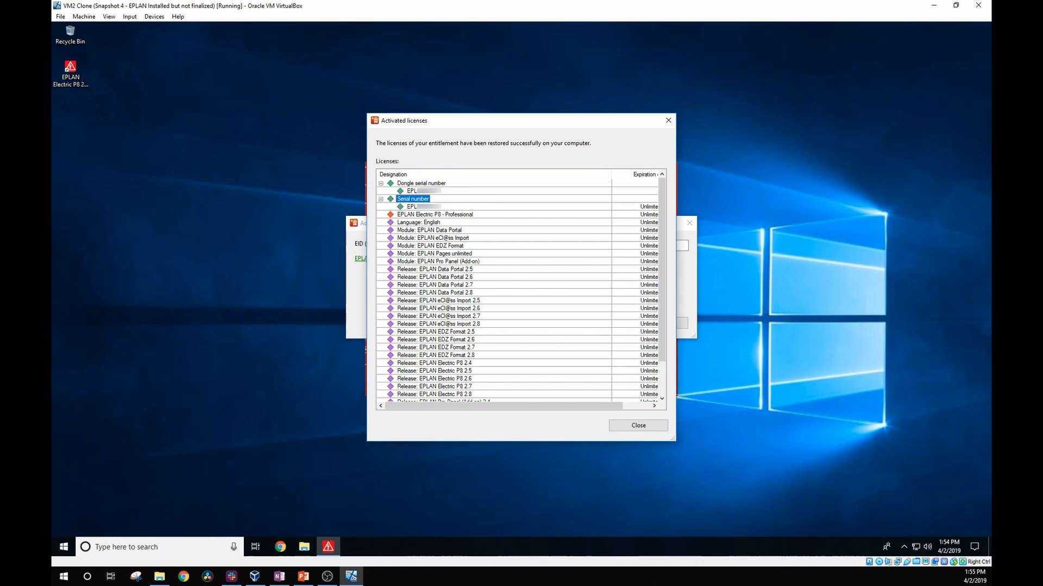
mouse_move(337, 431)
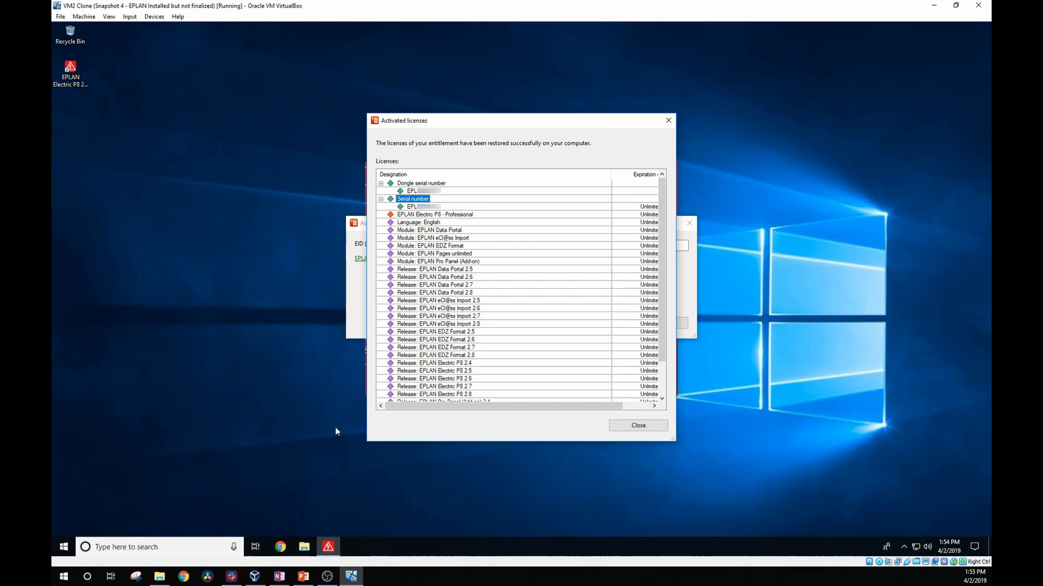
click(638, 425)
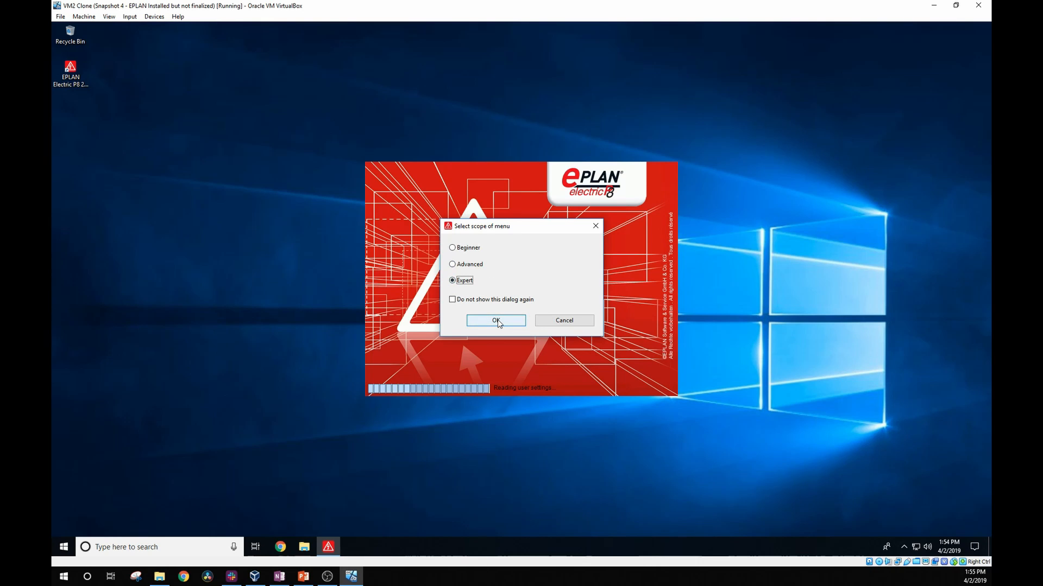
Tick 'Do not show this dialog again' and confirm the Expert menu scope
click(451, 299)
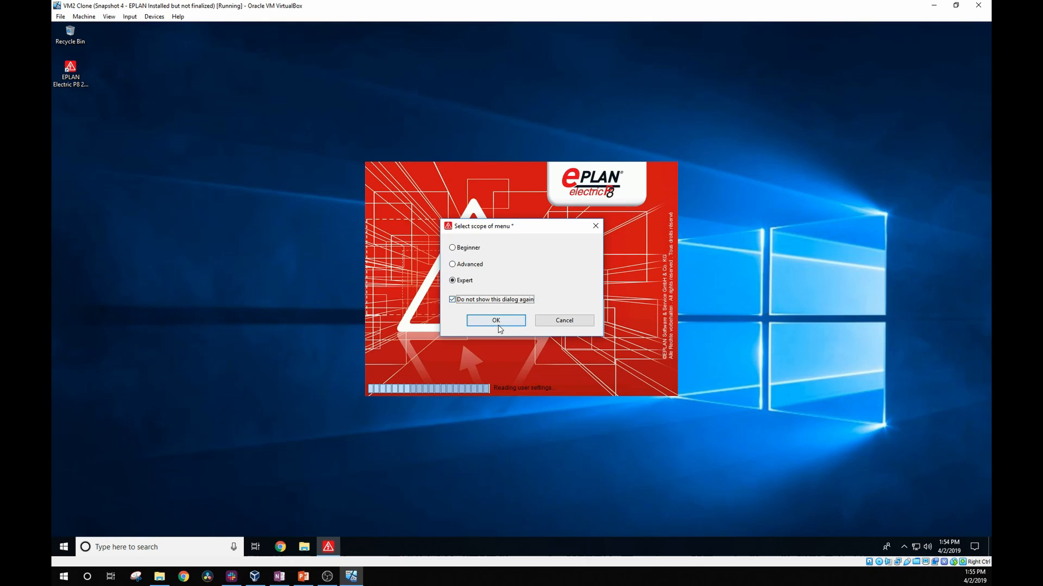
click(495, 320)
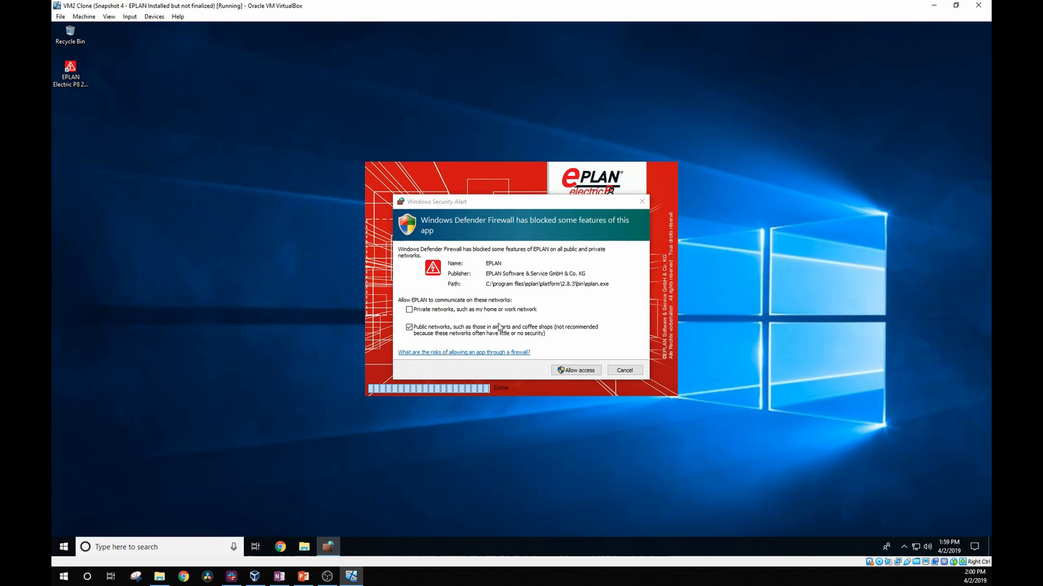
mouse_move(453, 447)
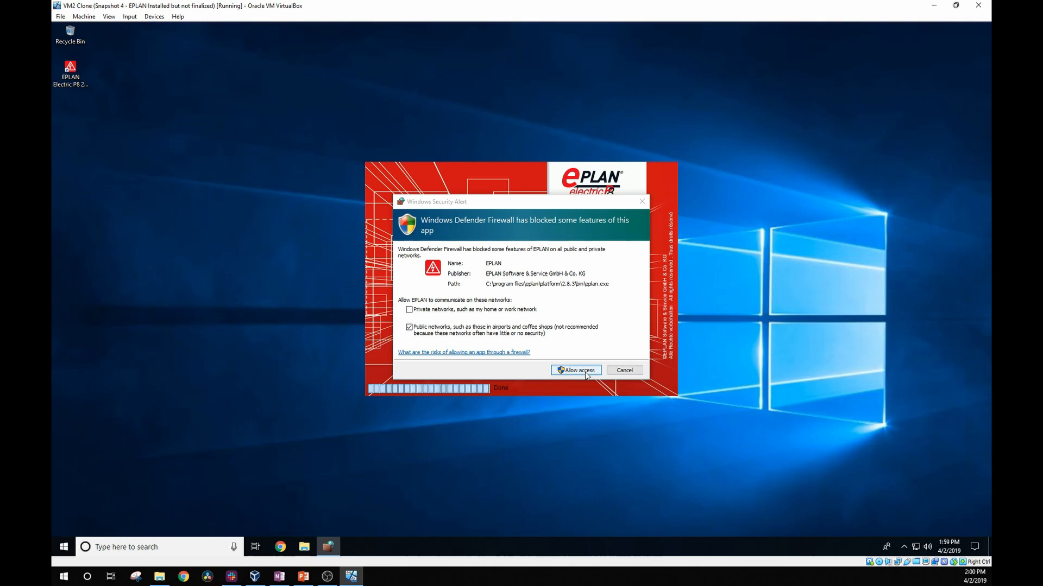
Allow firewall access, join the improvement program, choose English, and accept cookies
click(575, 370)
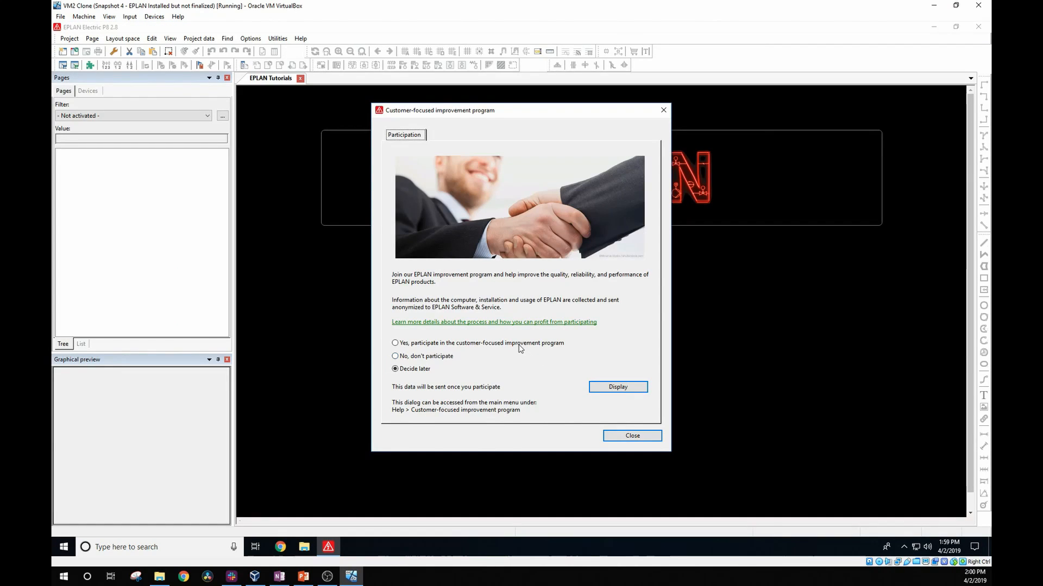
click(394, 342)
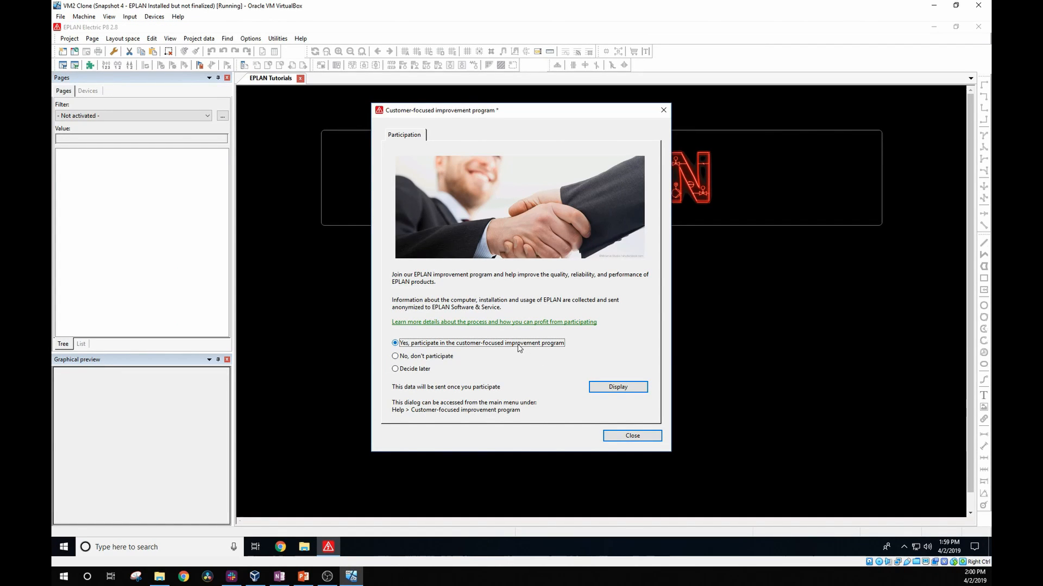
mouse_move(595, 384)
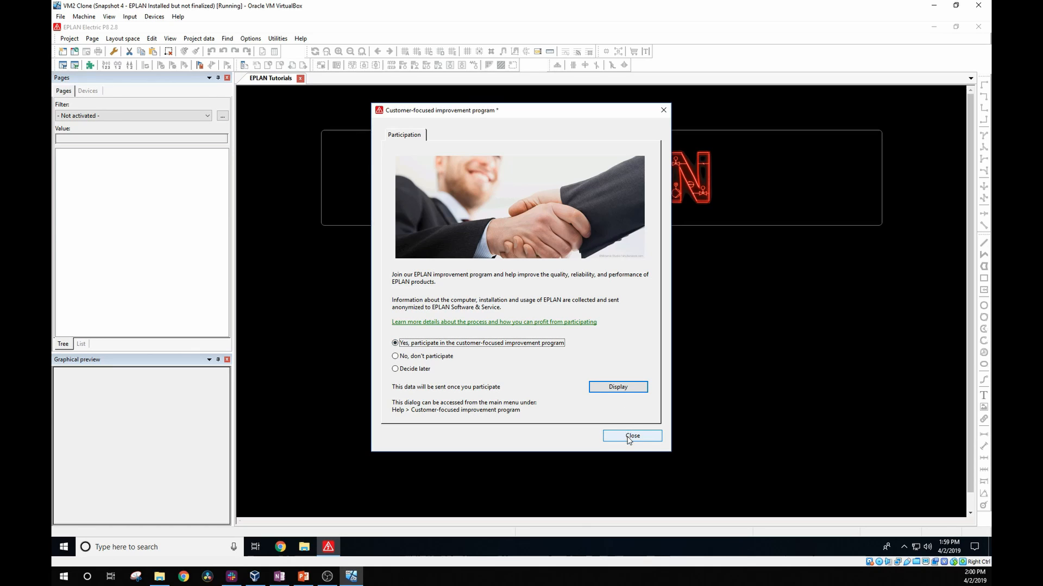
click(632, 435)
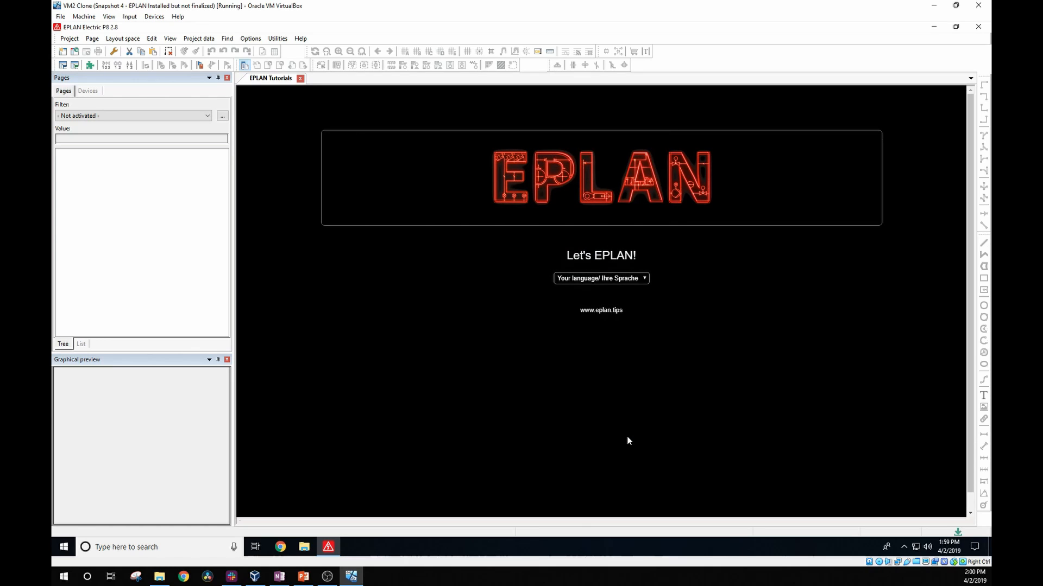
mouse_move(640, 278)
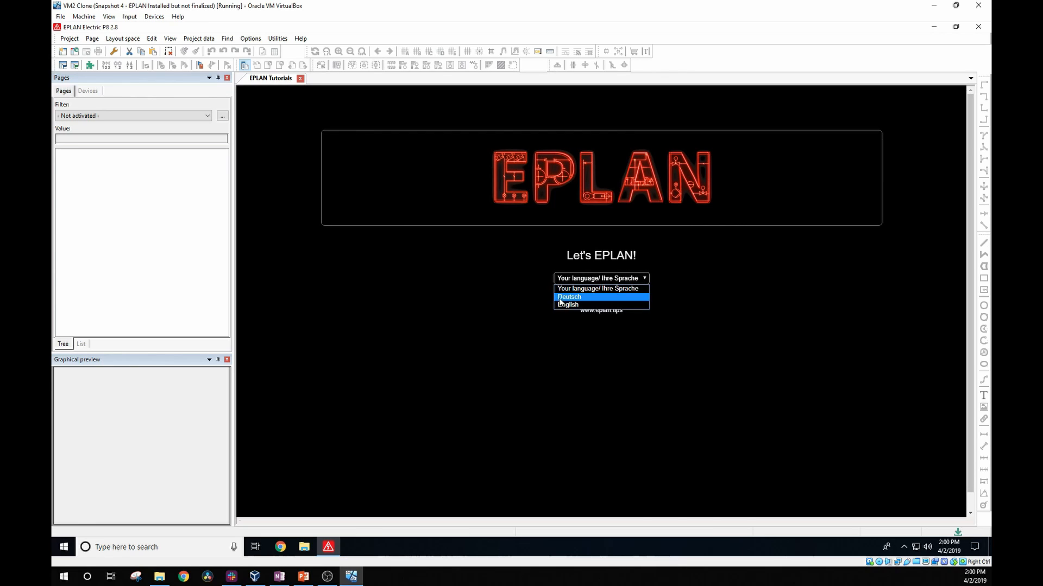
click(567, 305)
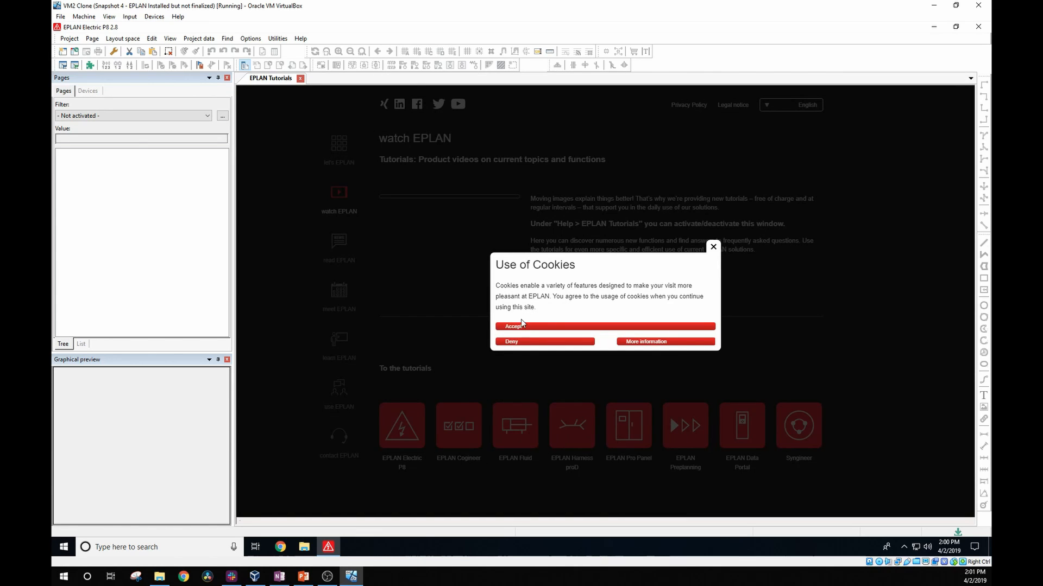
click(514, 325)
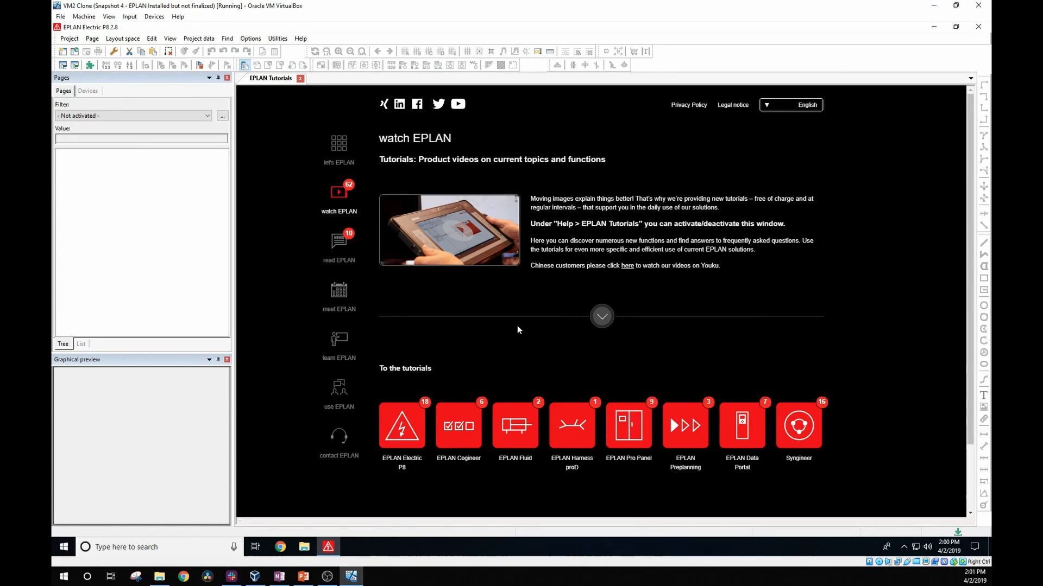